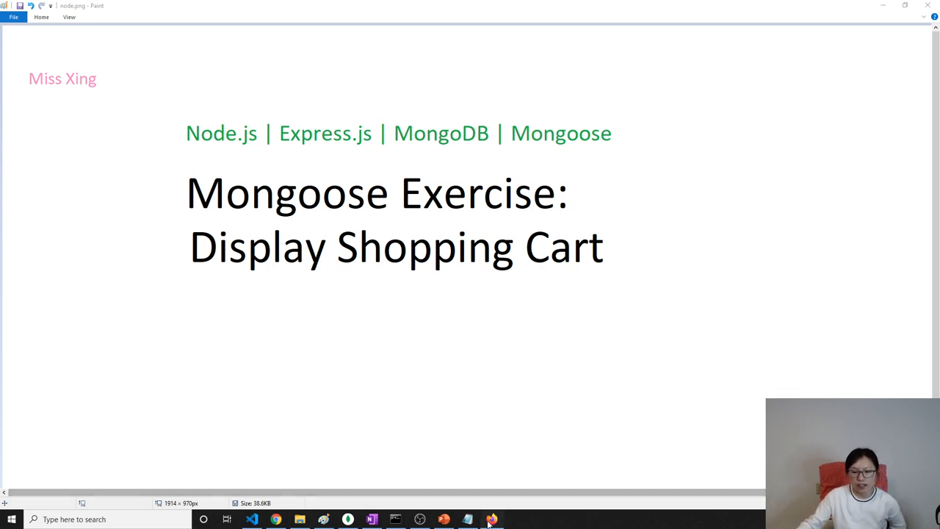
Leave the Paint title slide for models/user.js in Visual Studio Code.
{"action": "left_click", "coordinate": [492, 520]}
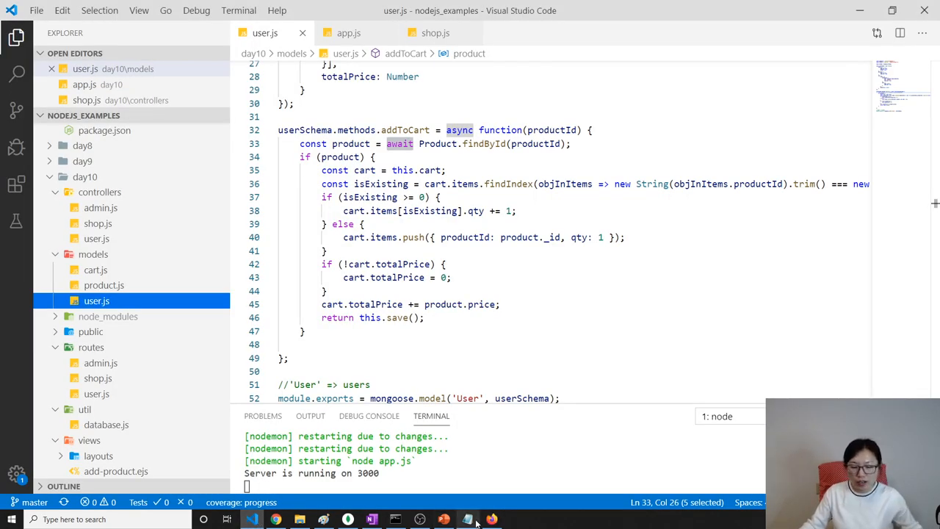
View the empty localhost:3000/cart page in Firefox and inspect the Cart link's markup.
{"action": "left_click", "coordinate": [492, 519]}
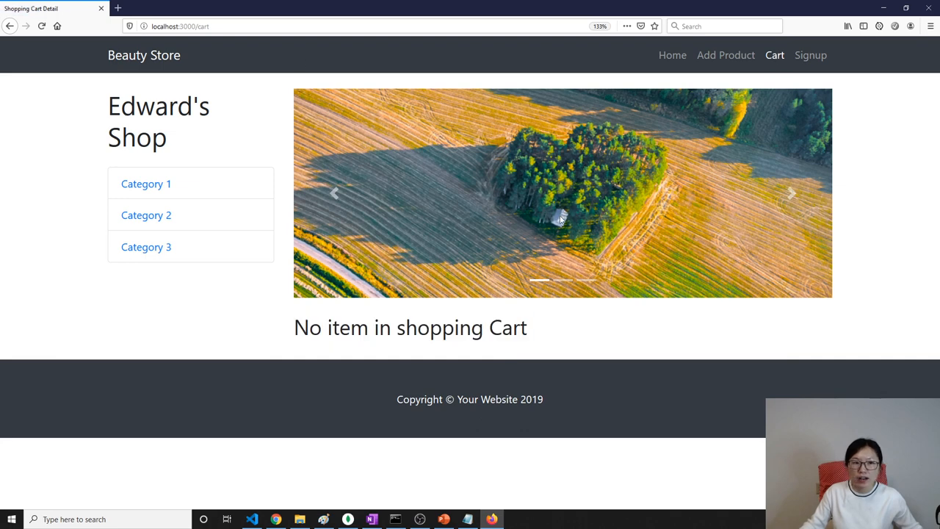
{"action": "right_click", "coordinate": [775, 55]}
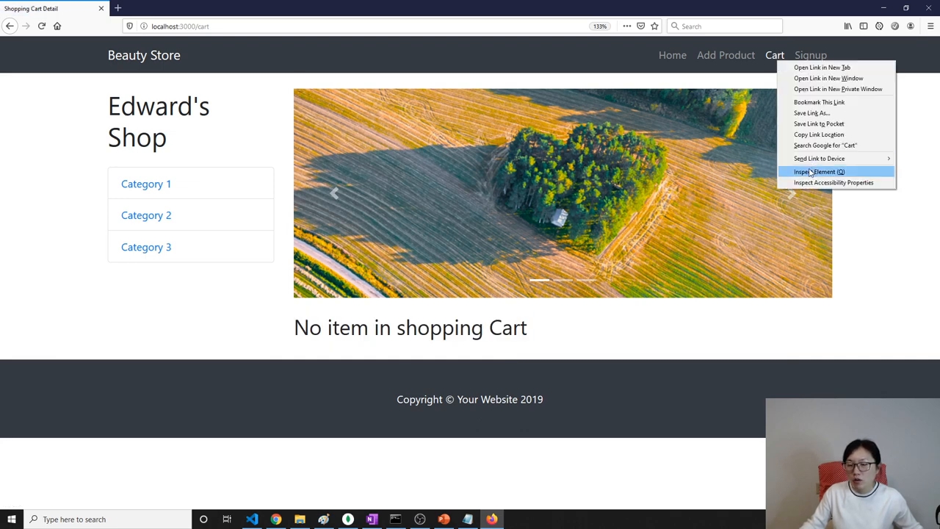
{"action": "left_click", "coordinate": [819, 171]}
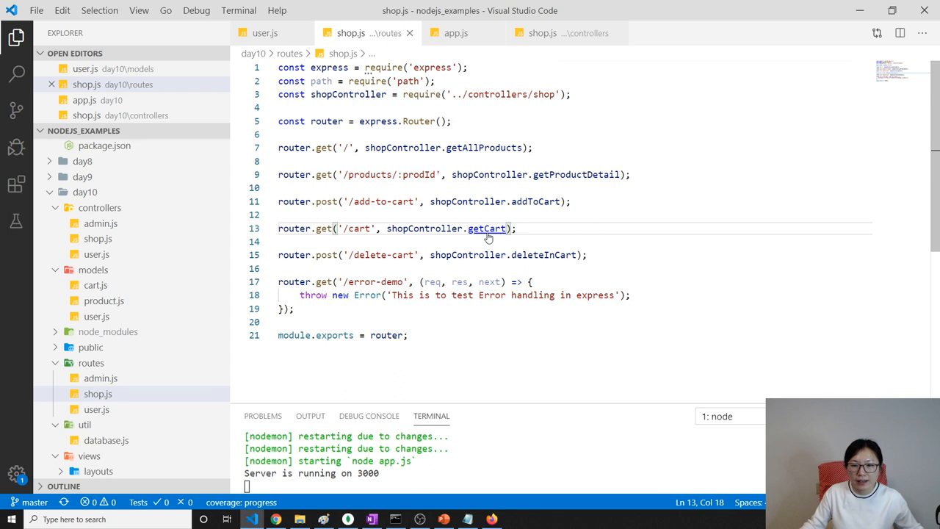
Jump to getCart in controllers/shop.js and type req.user inside it.
{"action": "left_click", "coordinate": [487, 228]}
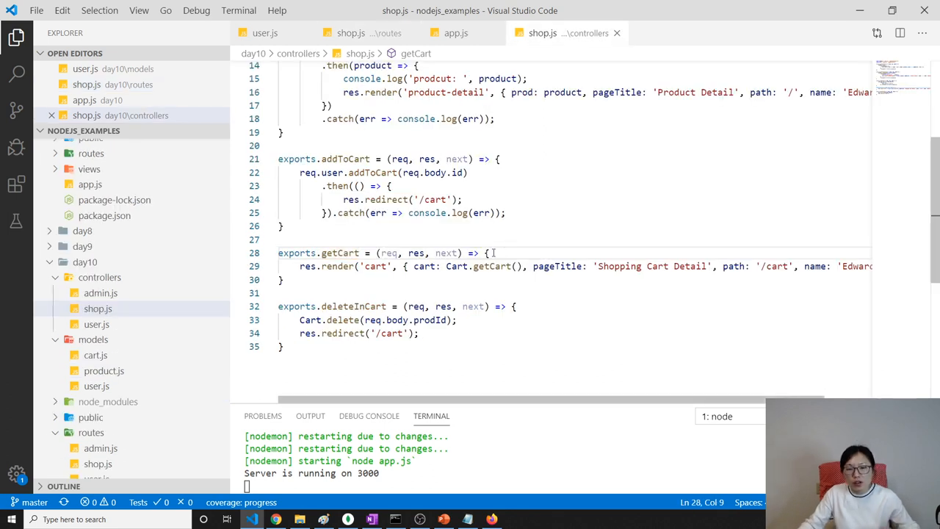
{"action": "mouse_move", "coordinate": [489, 288]}
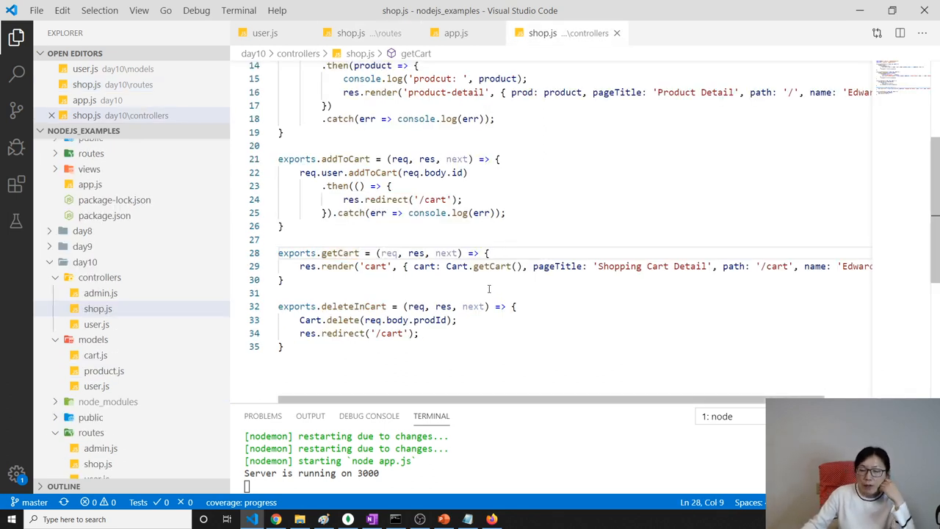
{"action": "double_click", "coordinate": [457, 266]}
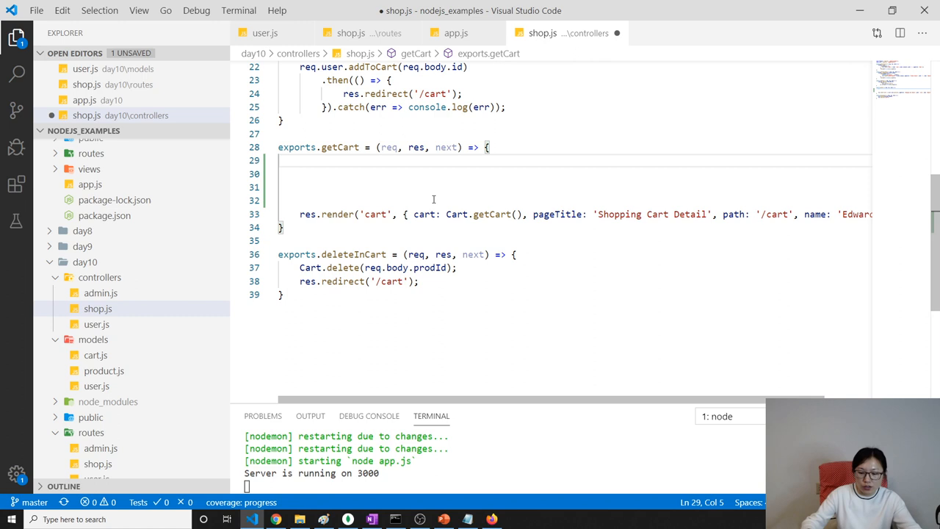
{"action": "type", "text": "req.u"}
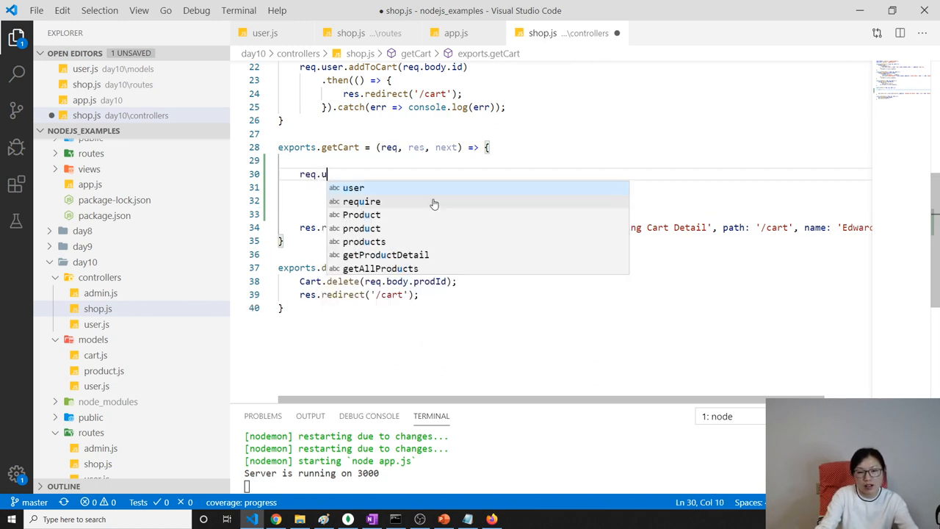
{"action": "type", "text": "ser"}
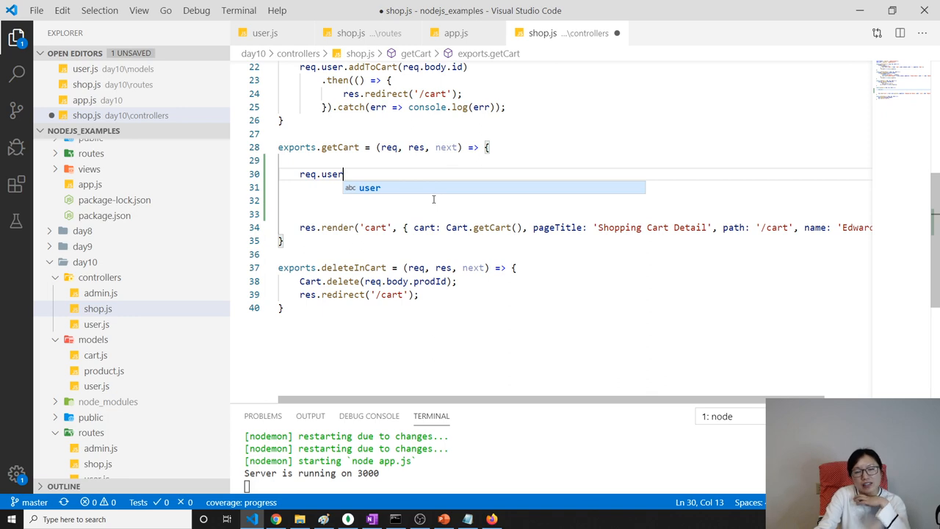
{"action": "mouse_move", "coordinate": [265, 33]}
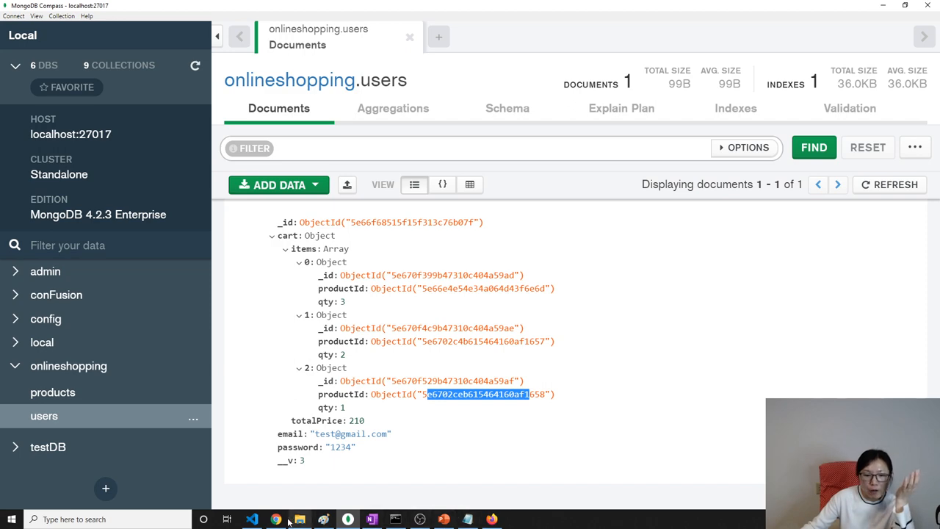
Return to Visual Studio Code to view the cart.ejs products table.
{"action": "left_click", "coordinate": [252, 520]}
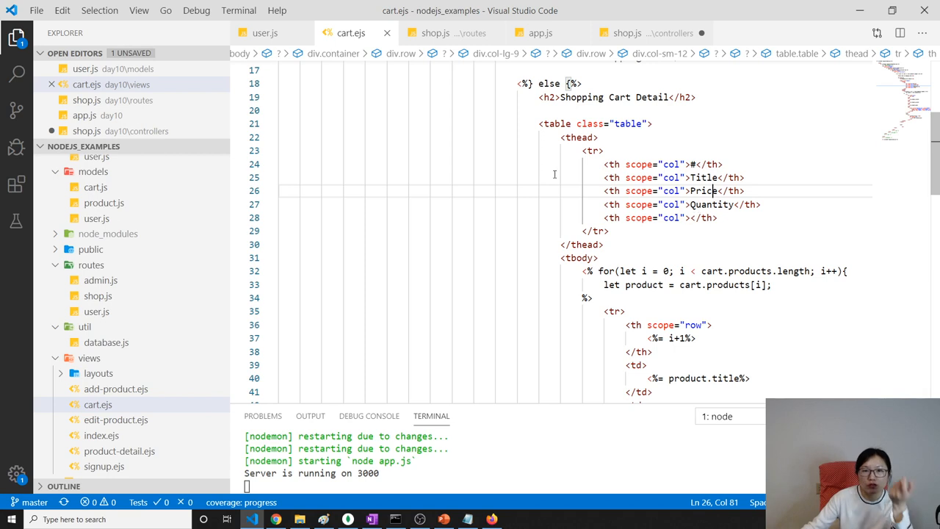
Chain .populate('cart.') onto req.user in getCart.
{"action": "left_click", "coordinate": [627, 32]}
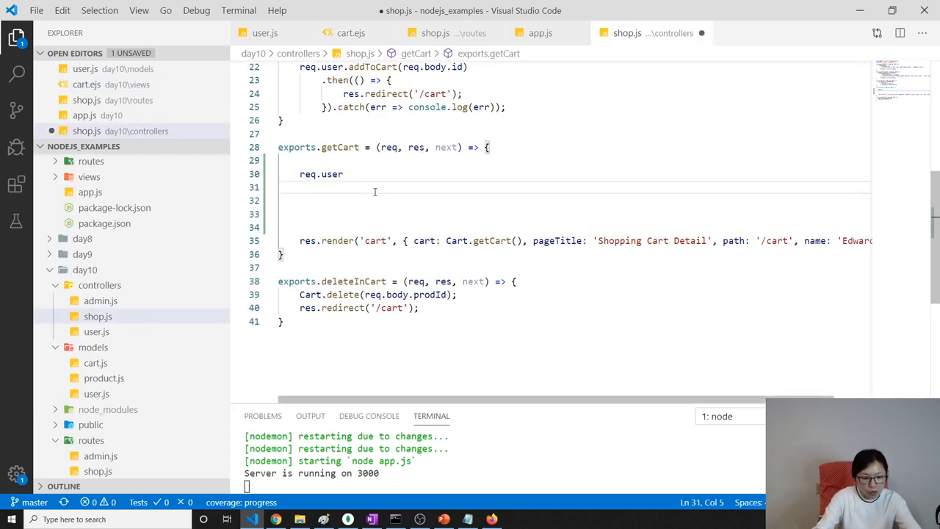
{"action": "type", "text": ".p"}
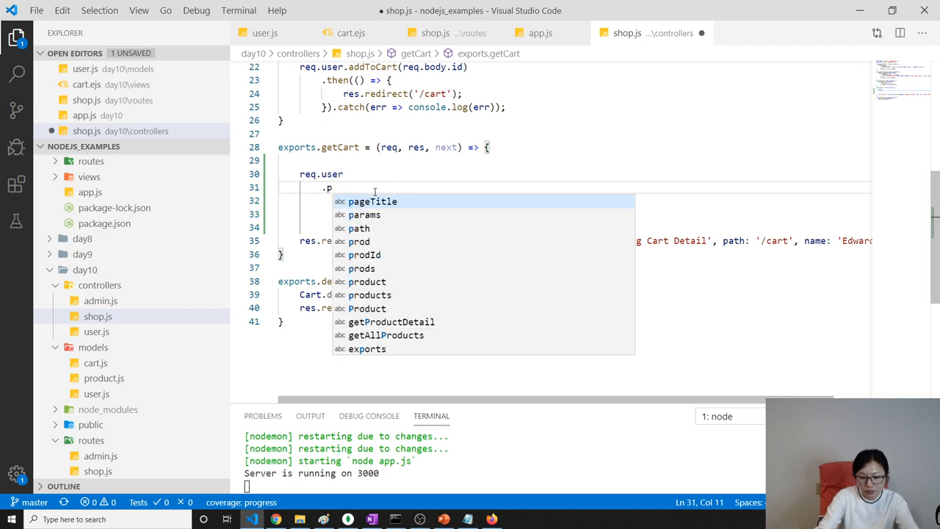
{"action": "type", "text": "opulate('"}
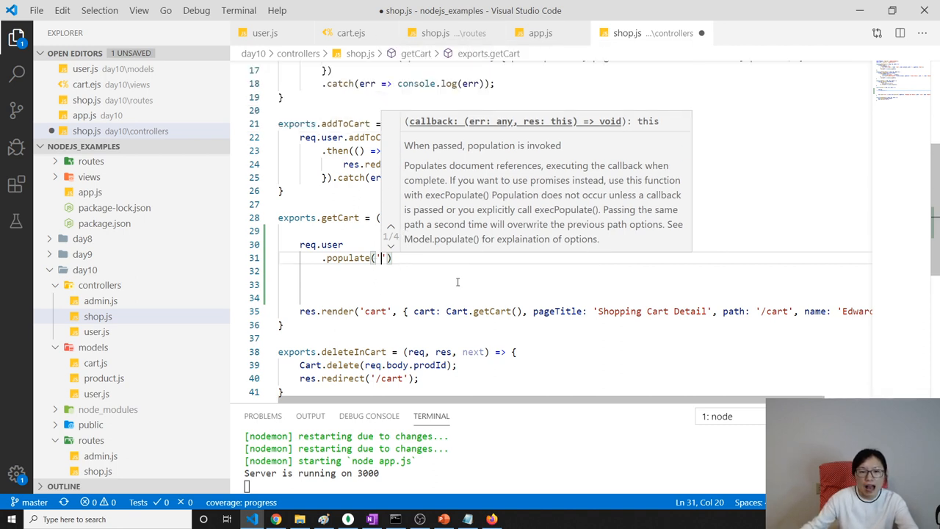
{"action": "mouse_move", "coordinate": [412, 280]}
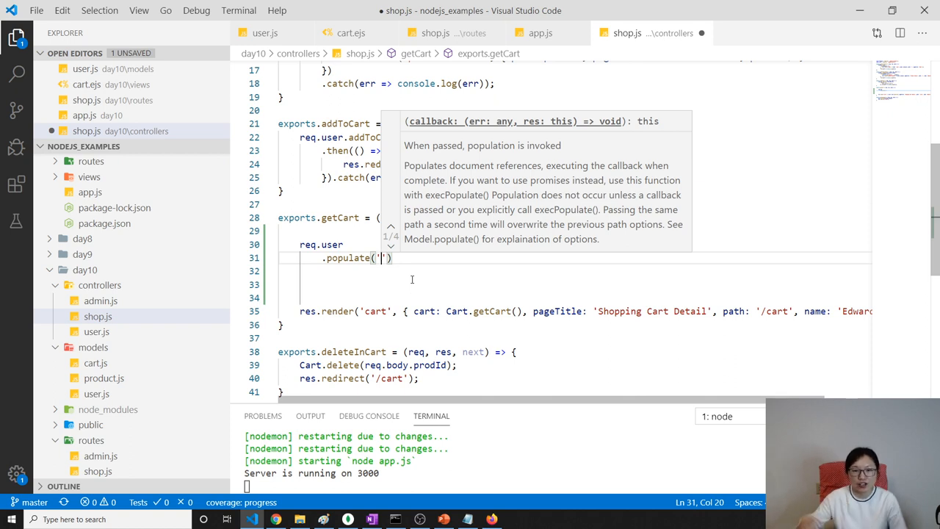
{"action": "type", "text": "cart"}
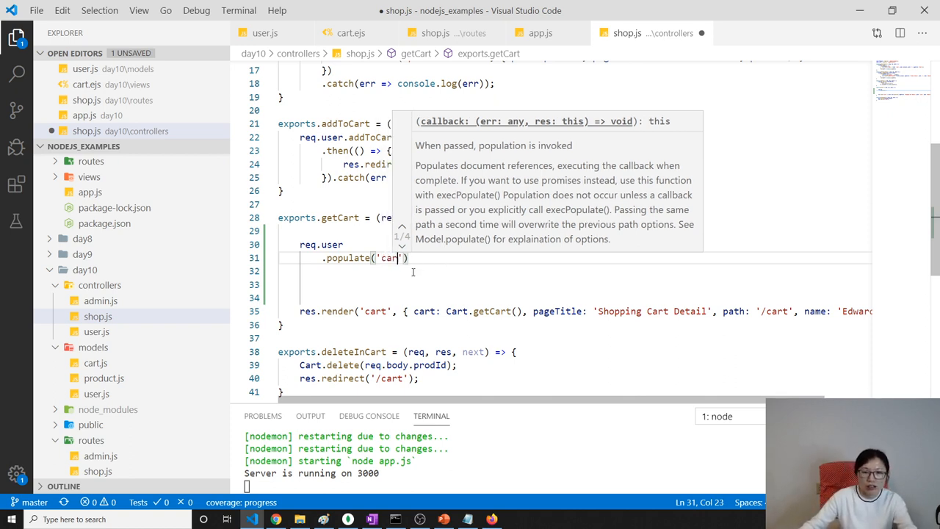
{"action": "type", "text": "."}
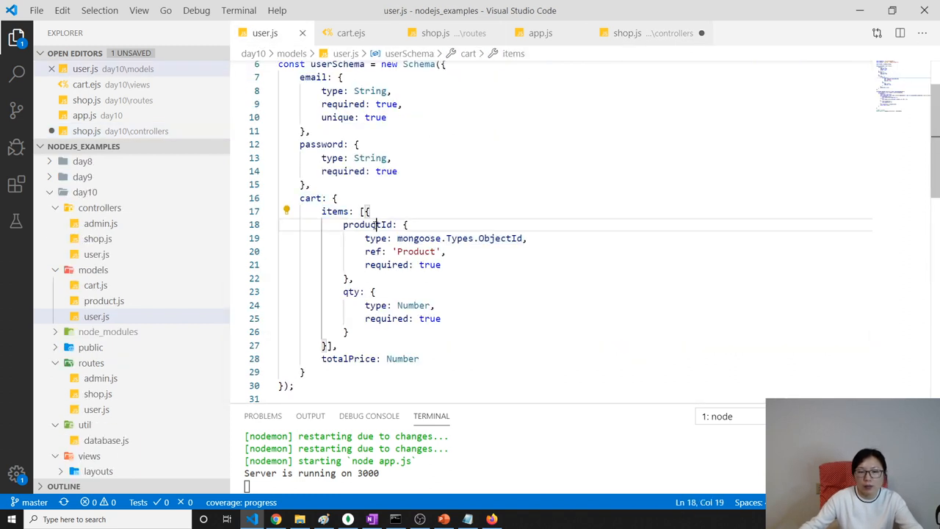
Check the schema's items field and extend populate to 'cart.items.productId'.
{"action": "double_click", "coordinate": [335, 211]}
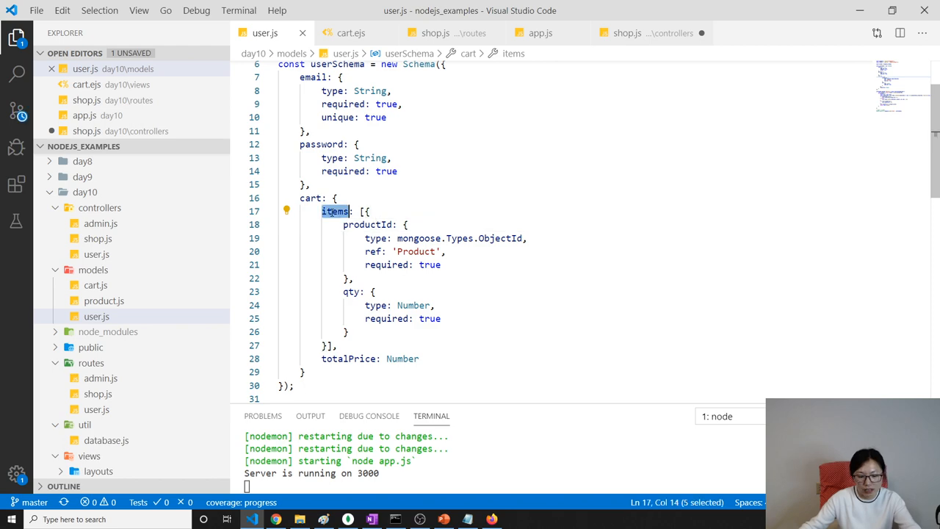
{"action": "left_click", "coordinate": [628, 33]}
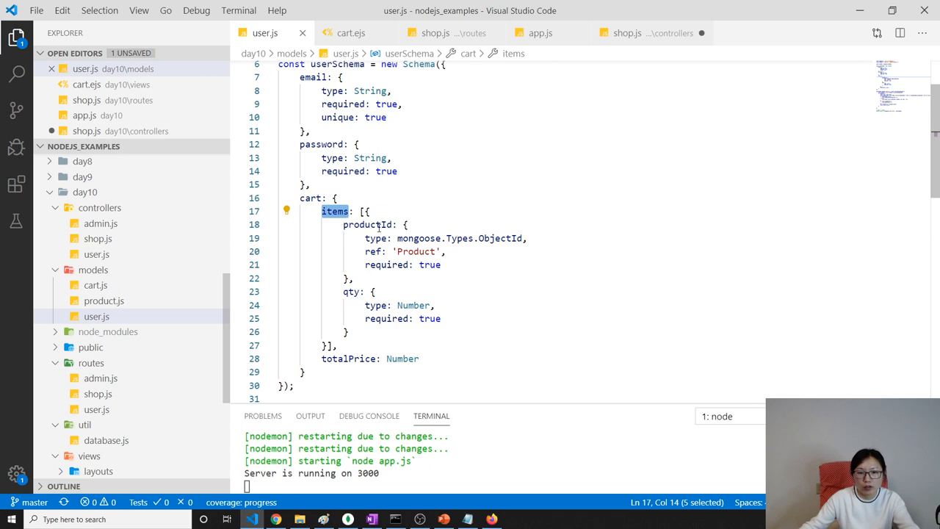
{"action": "left_click", "coordinate": [627, 33]}
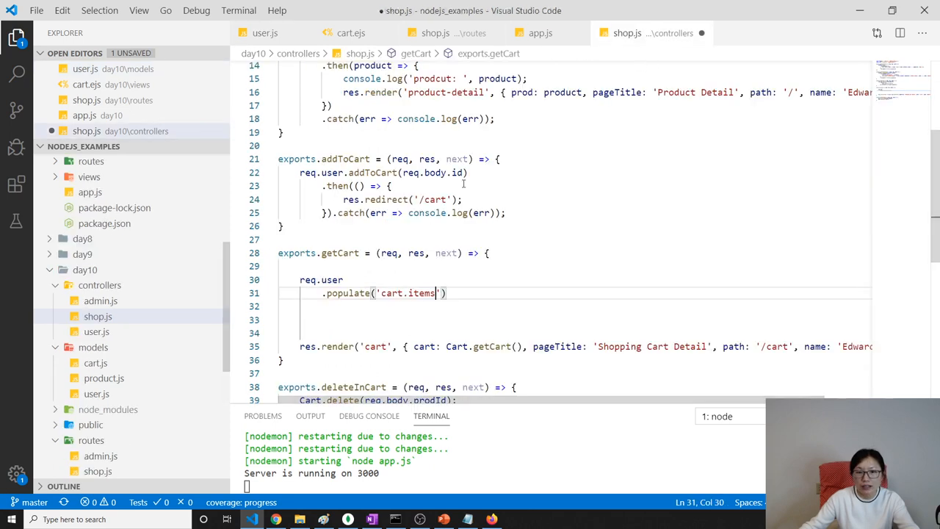
{"action": "type", "text": ".productId"}
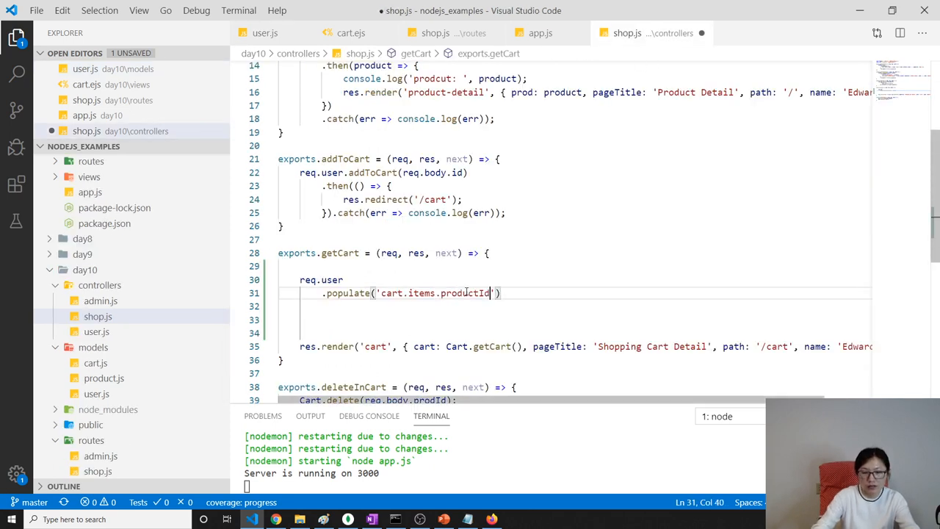
Chain .execPopulate().then(user => { }) after the populate call.
{"action": "type", "text": "."}
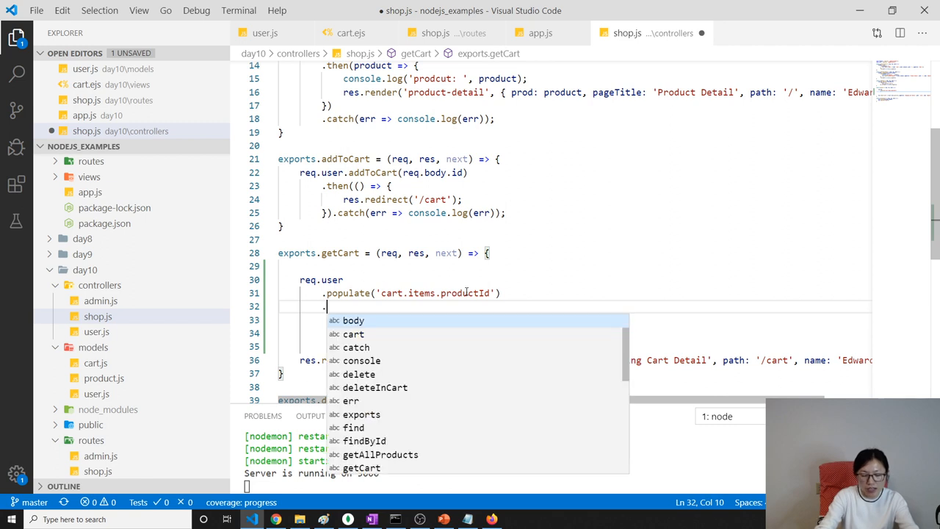
{"action": "type", "text": "execPo"}
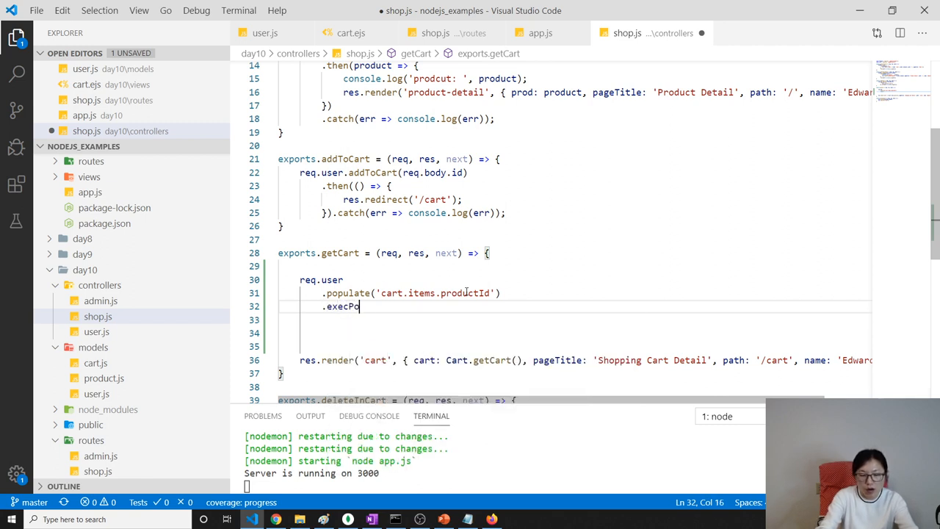
{"action": "type", "text": "pulate"}
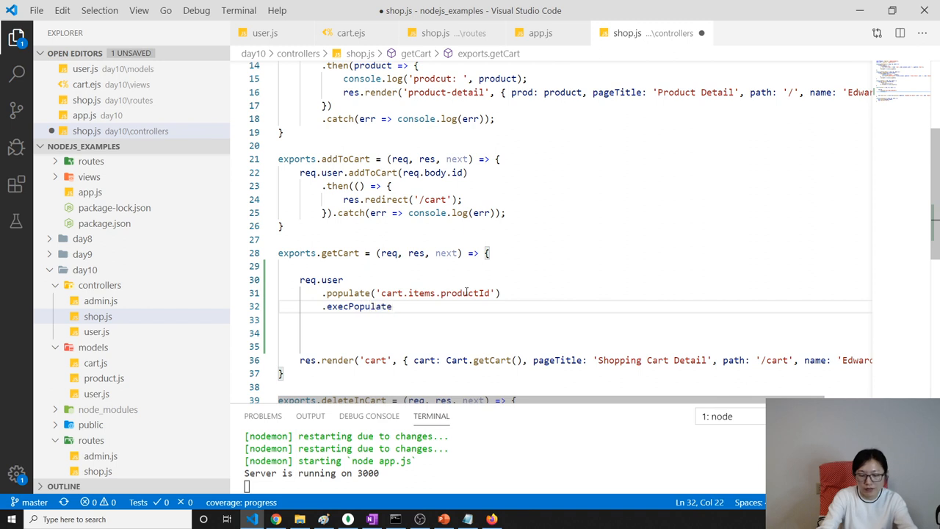
{"action": "type", "text": "()"}
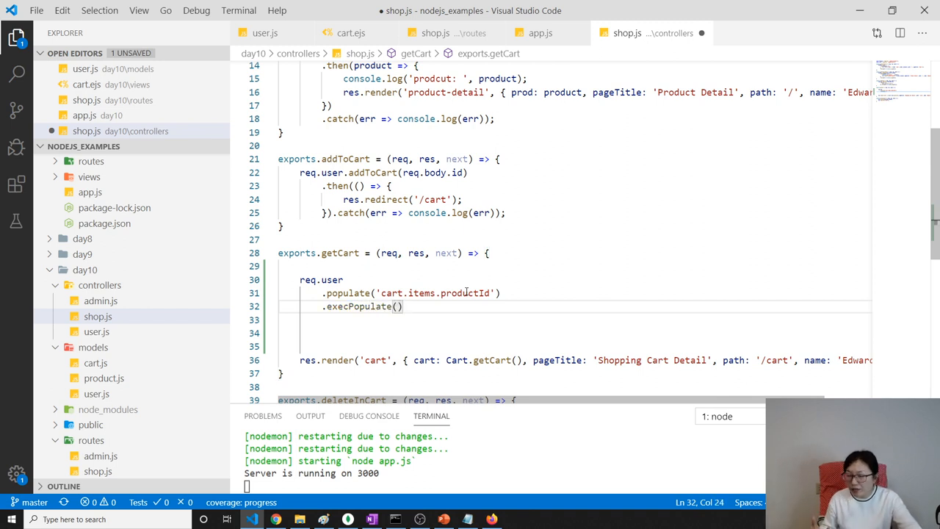
{"action": "type", "text": "."}
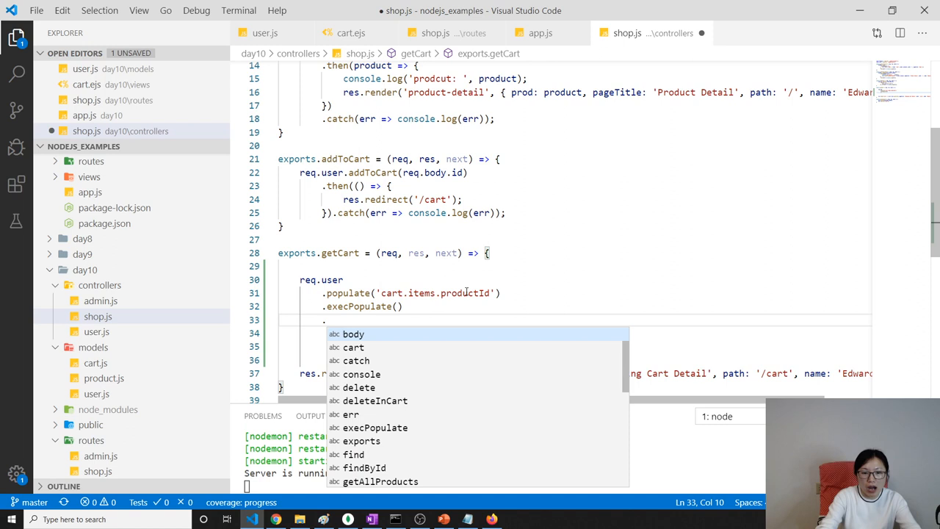
{"action": "type", "text": ".then("}
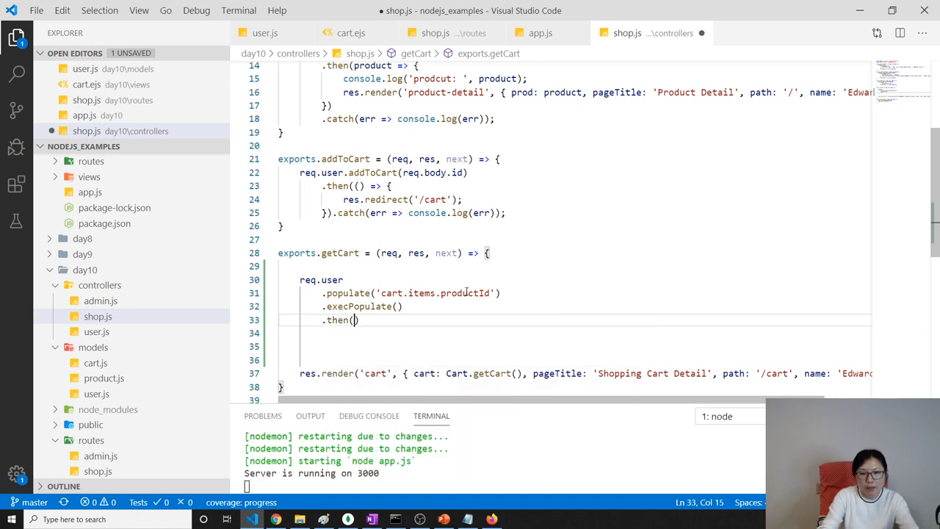
{"action": "type", "text": "user"}
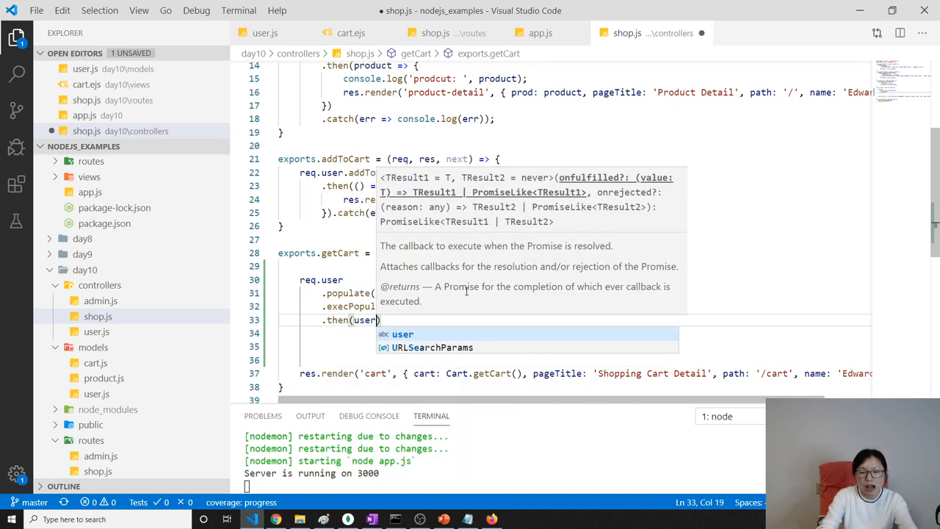
{"action": "type", "text": "\" \""}
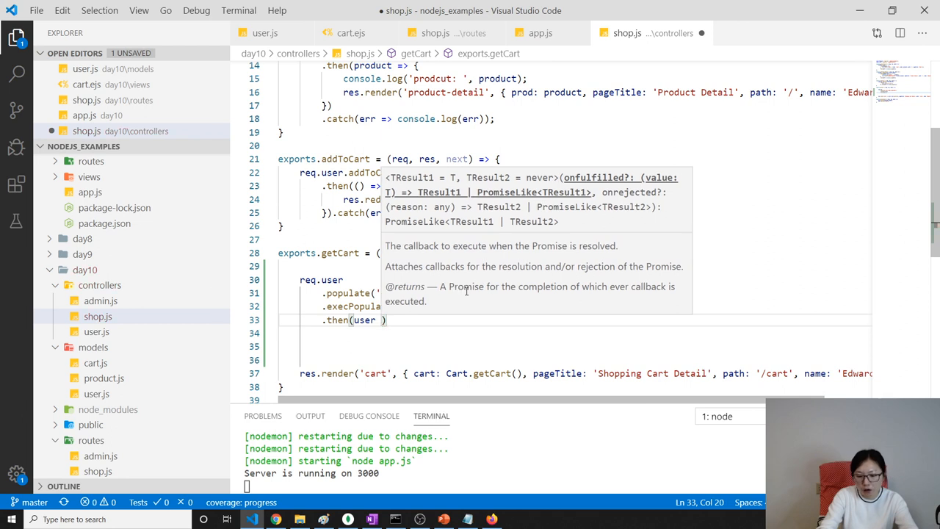
{"action": "type", "text": "=> {"}
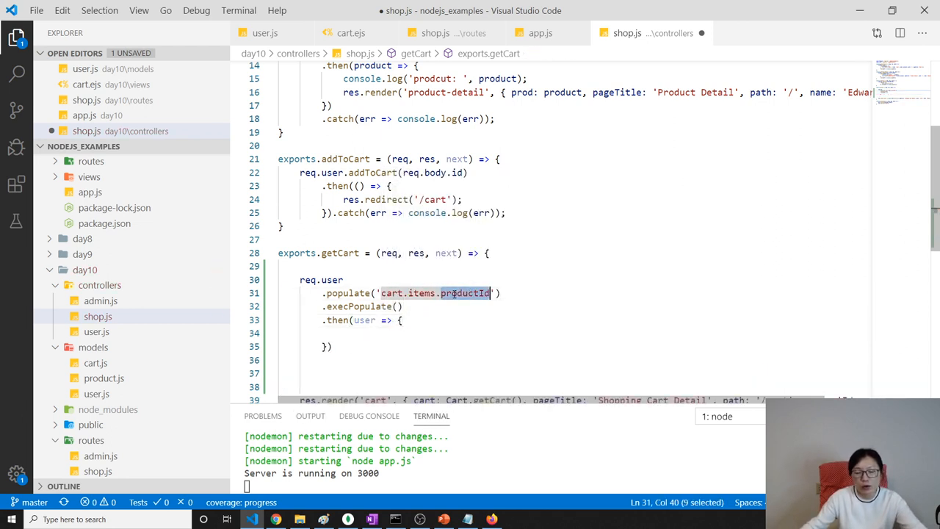
Add console.log(user) inside the then callback.
{"action": "left_click", "coordinate": [459, 293]}
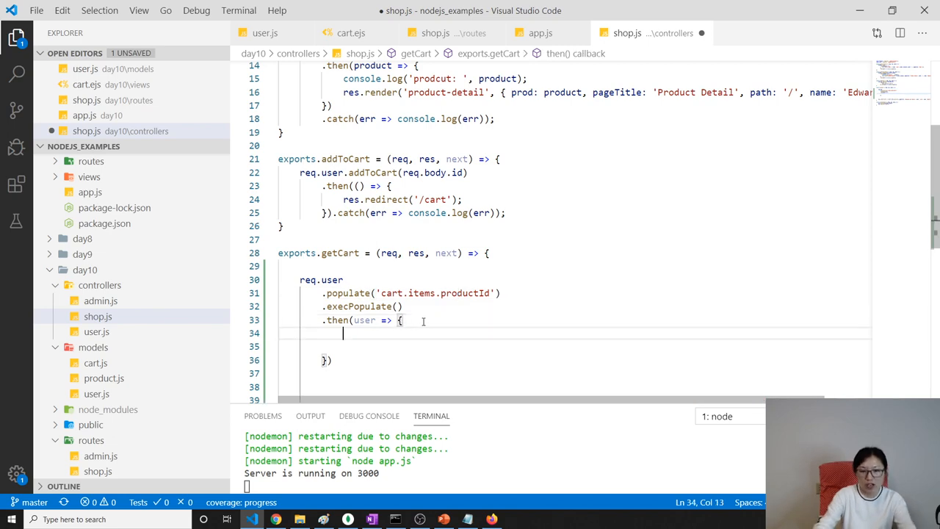
{"action": "type", "text": "vcon"}
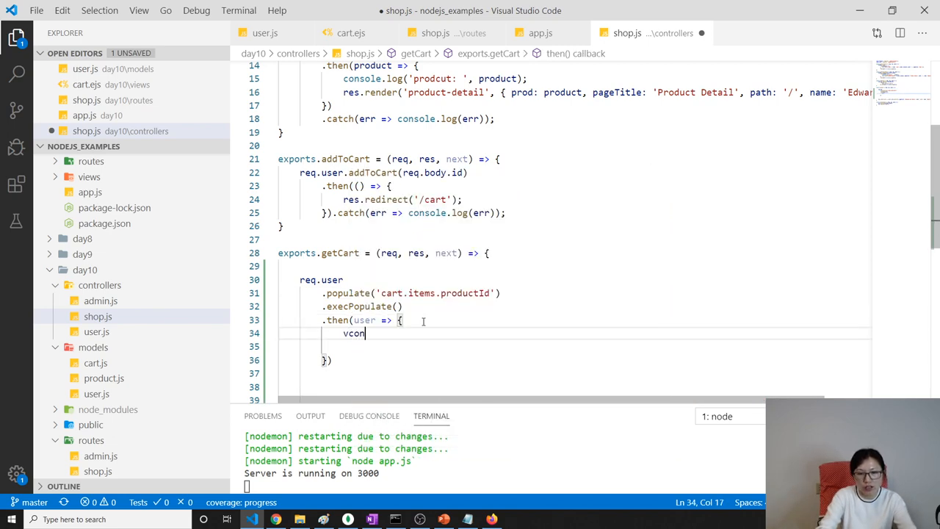
{"action": "type", "text": "console.lo"}
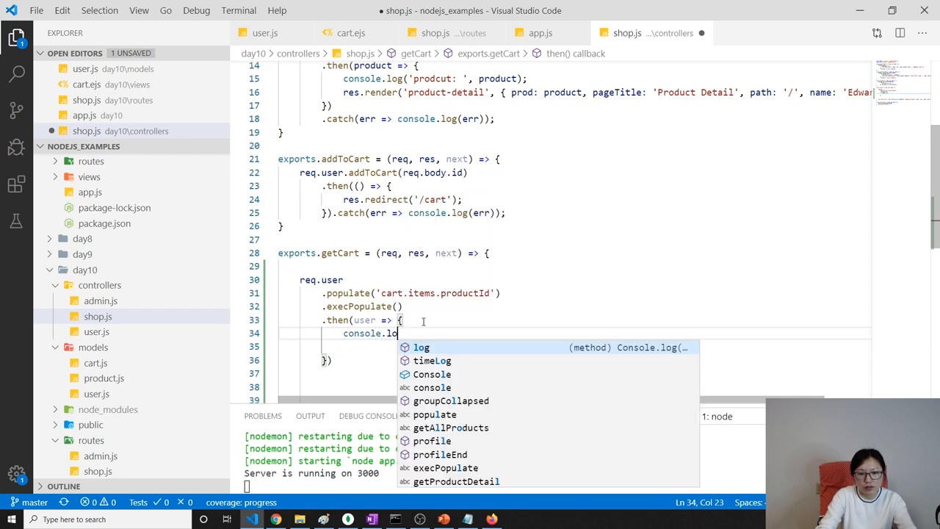
{"action": "type", "text": "g(user);"}
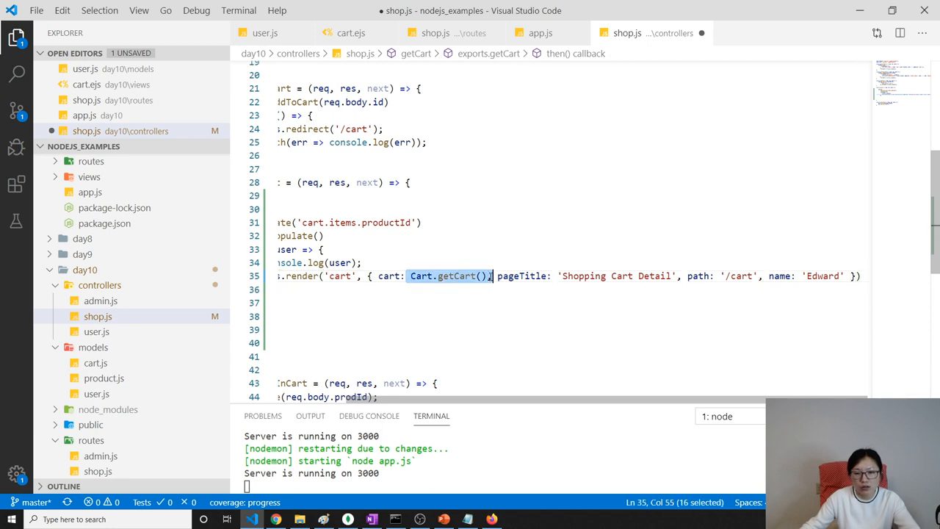
Replace Cart.getCart() with user.cart in the cart render, checking the user schema.
{"action": "key", "text": "Delete"}
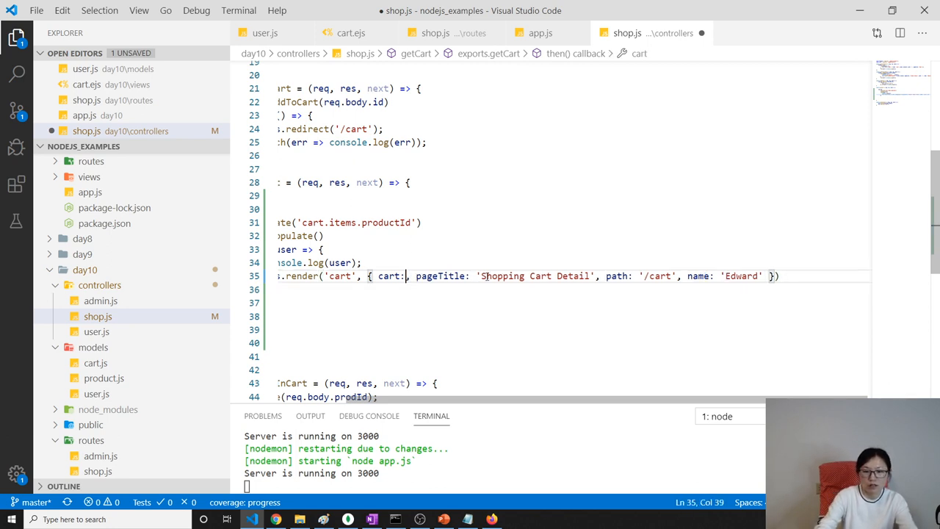
{"action": "type", "text": "user."}
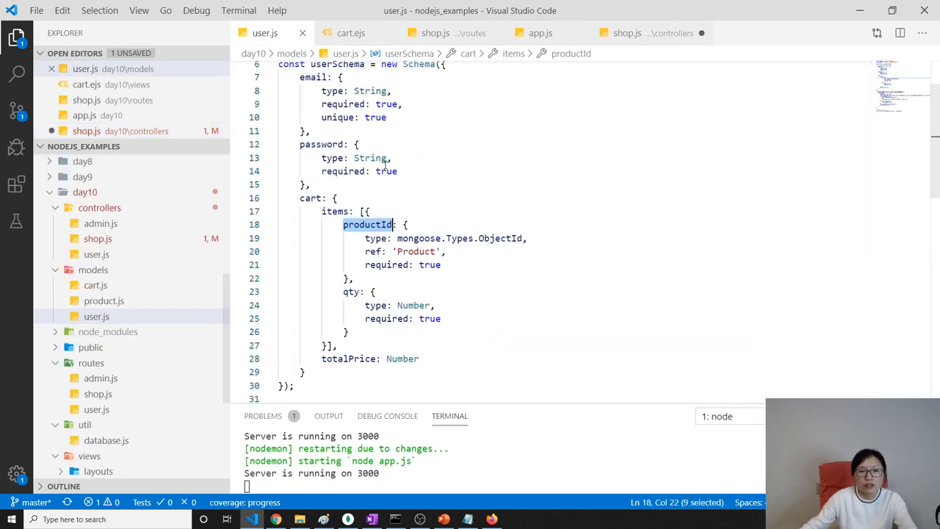
{"action": "double_click", "coordinate": [335, 211]}
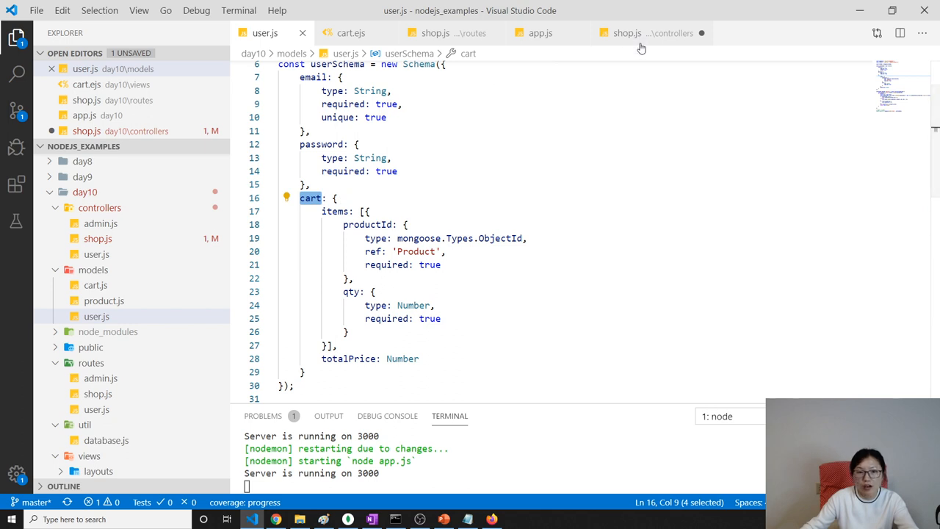
{"action": "left_click", "coordinate": [627, 33]}
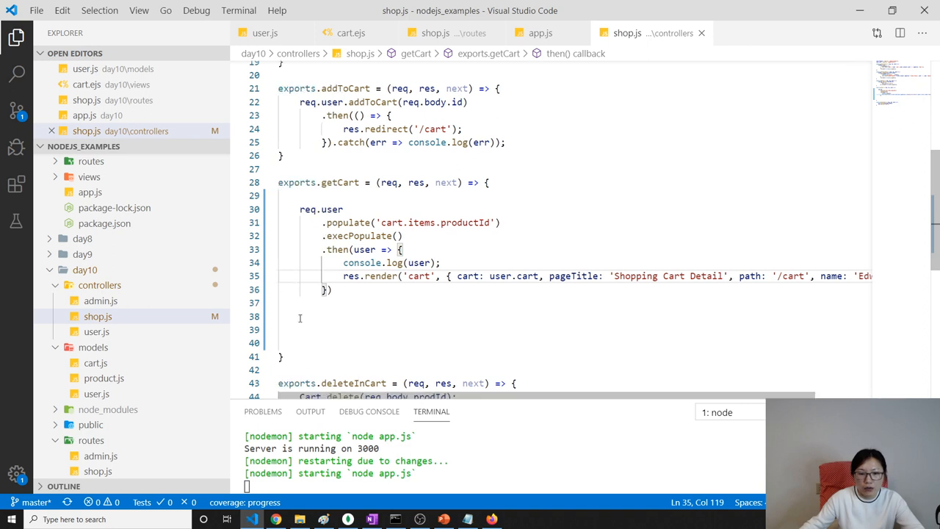
End getCart's chain with .catch(err => console.log(err)); copied from addToCart.
{"action": "type", "text": ".t"}
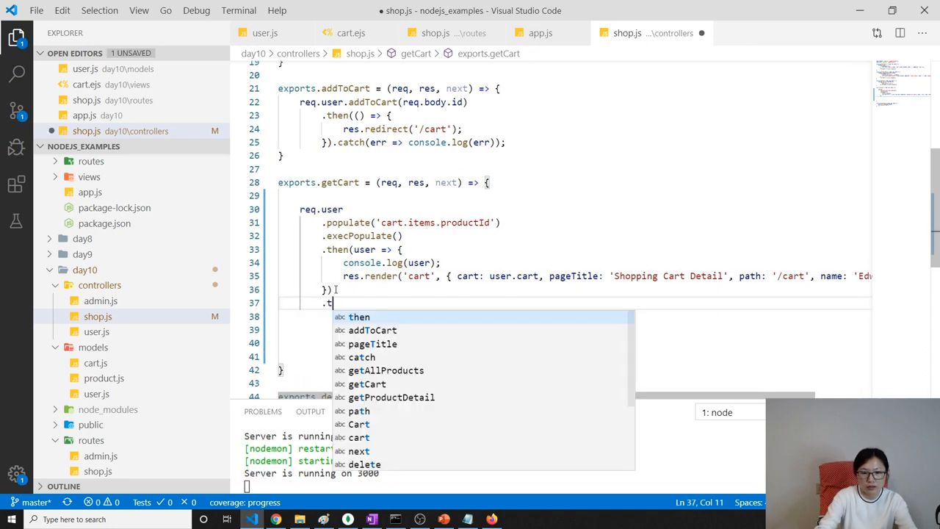
{"action": "type", "text": "atch"}
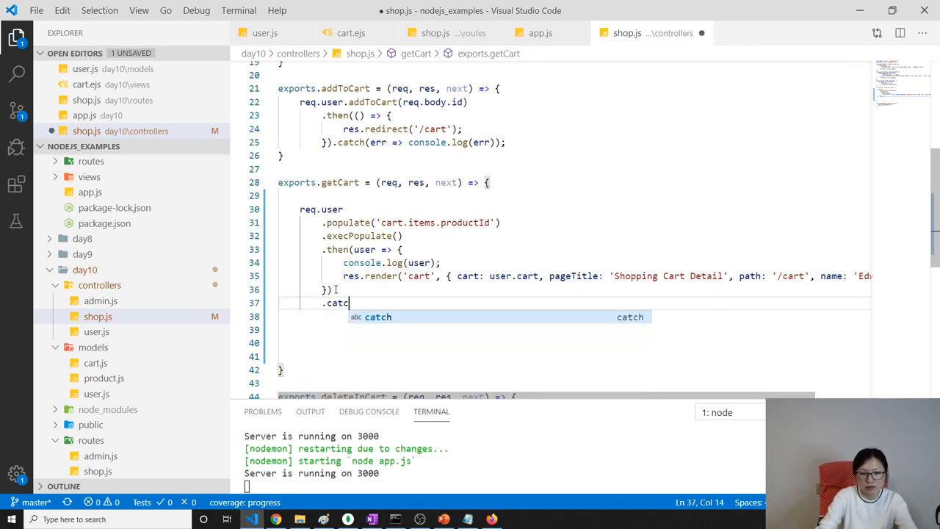
{"action": "type", "text": "("}
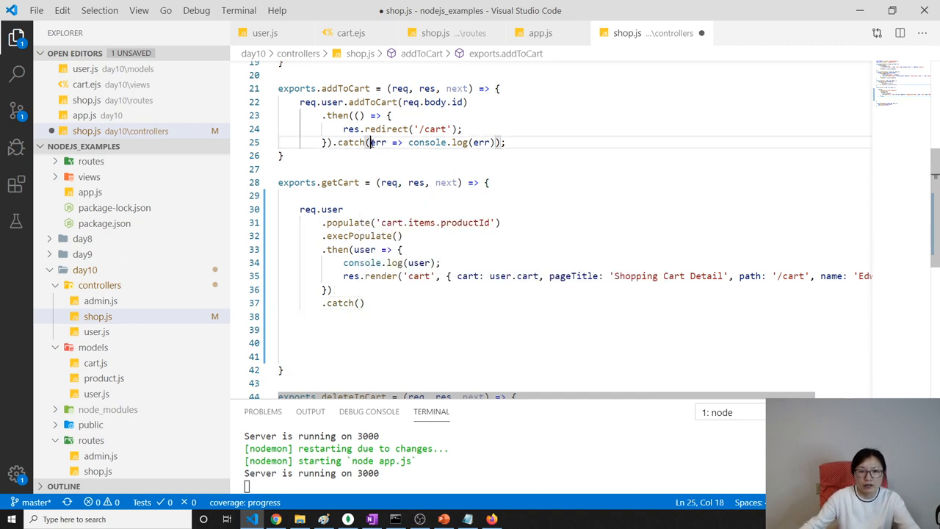
{"action": "left_click_drag", "start_coordinate": [370, 142], "coordinate": [497, 142]}
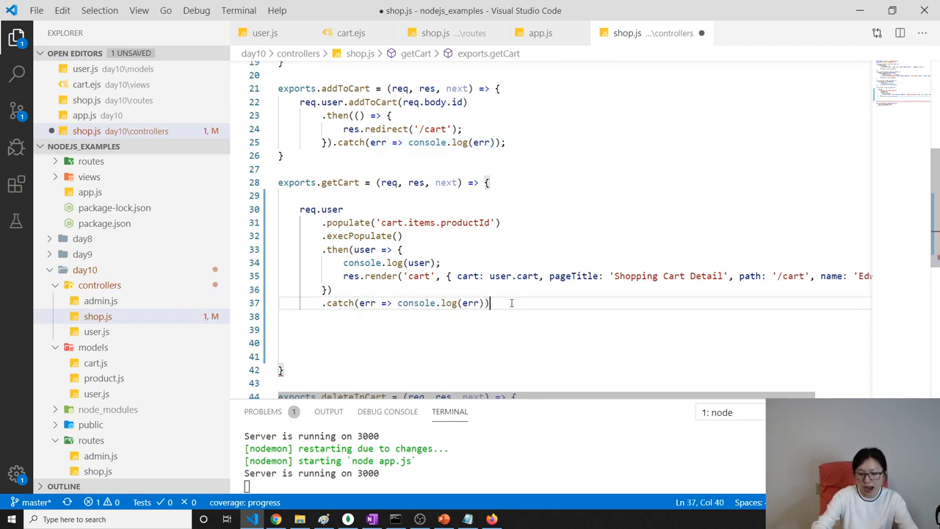
{"action": "type", "text": ";"}
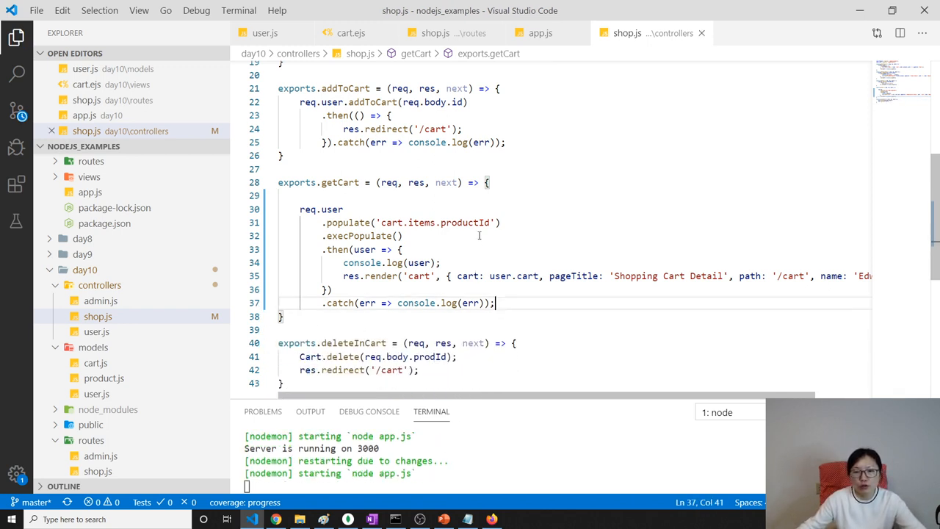
{"action": "double_click", "coordinate": [459, 222]}
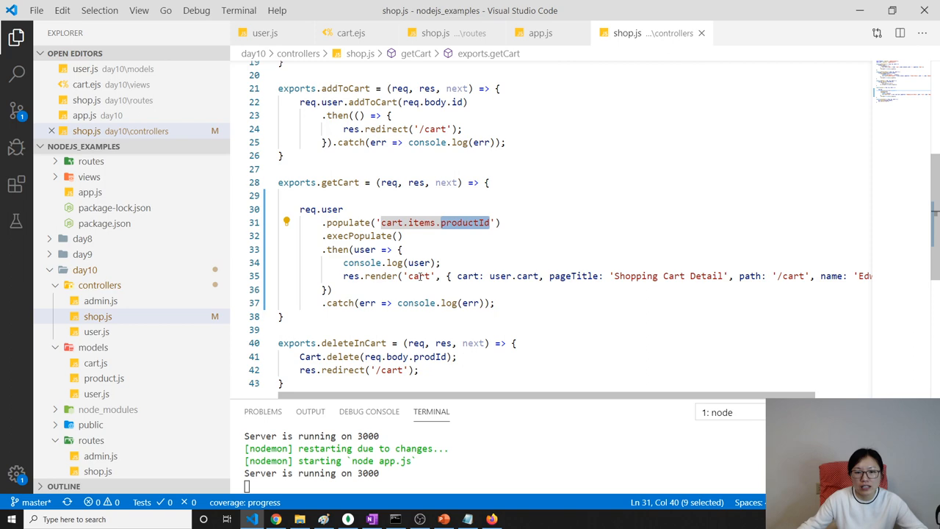
{"action": "mouse_move", "coordinate": [340, 33]}
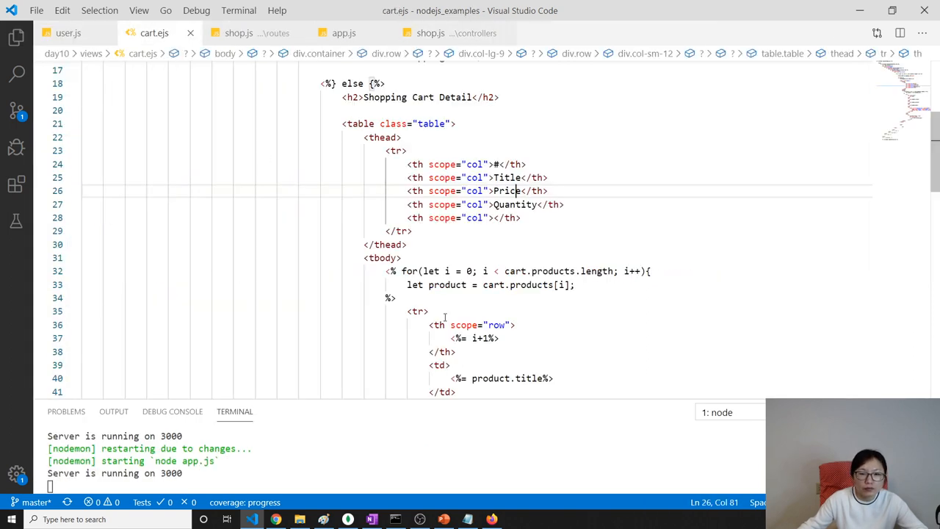
Change the cart.ejs loop to cart.items.length and product = cart.items[i].
{"action": "scroll", "scroll_direction": "down", "scroll_amount": 3}
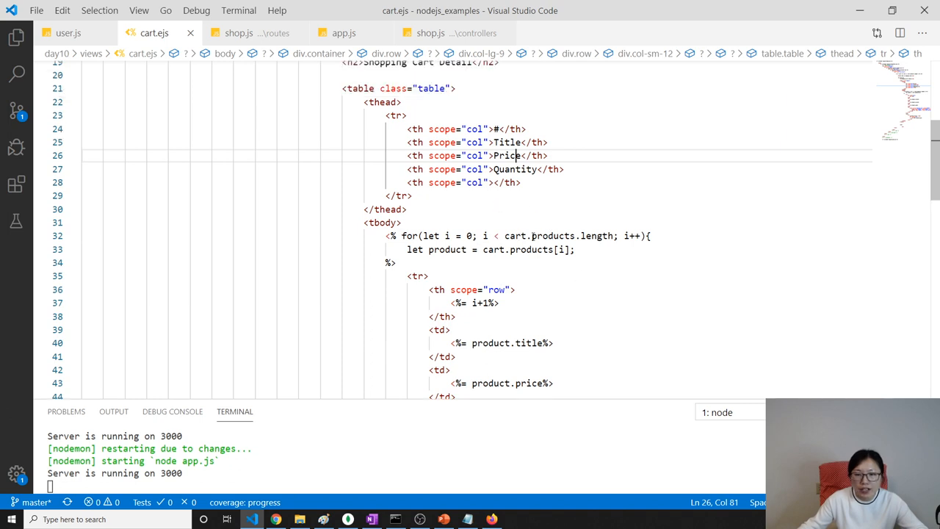
{"action": "double_click", "coordinate": [552, 236]}
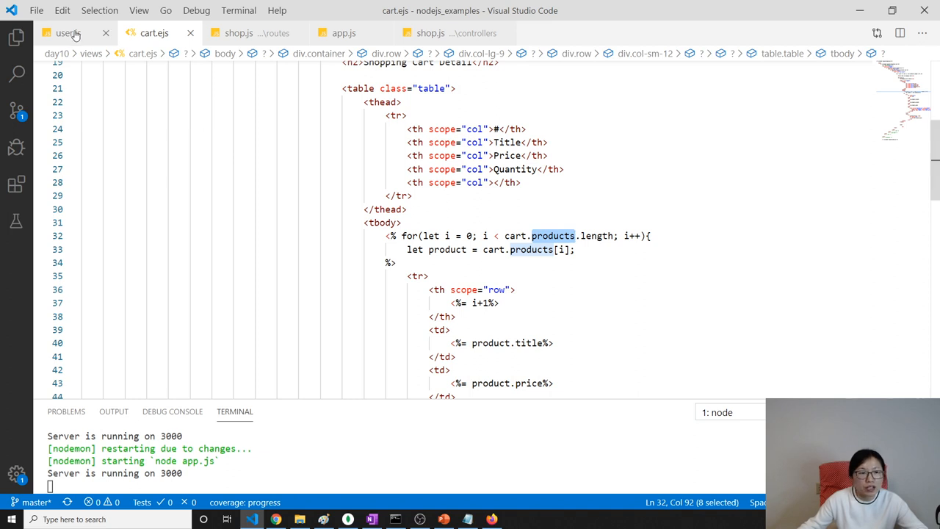
{"action": "left_click", "coordinate": [68, 33]}
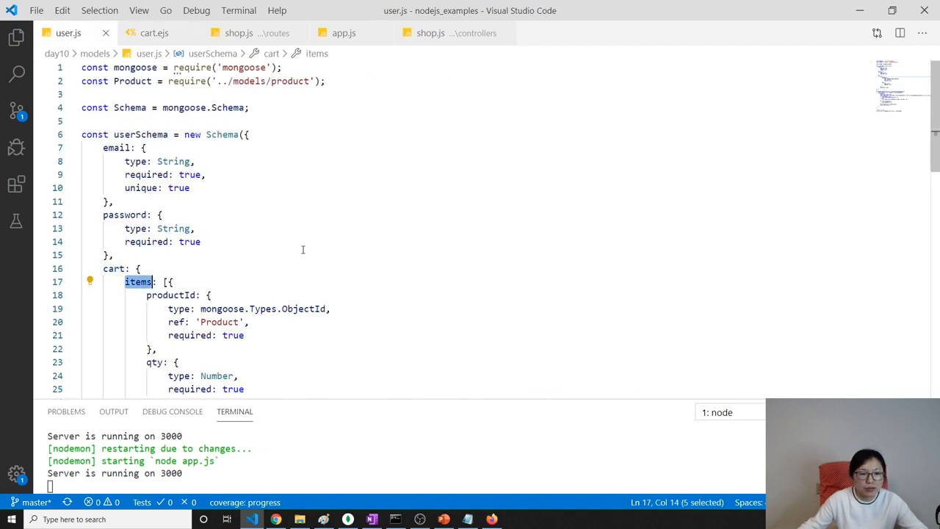
{"action": "left_click", "coordinate": [155, 33]}
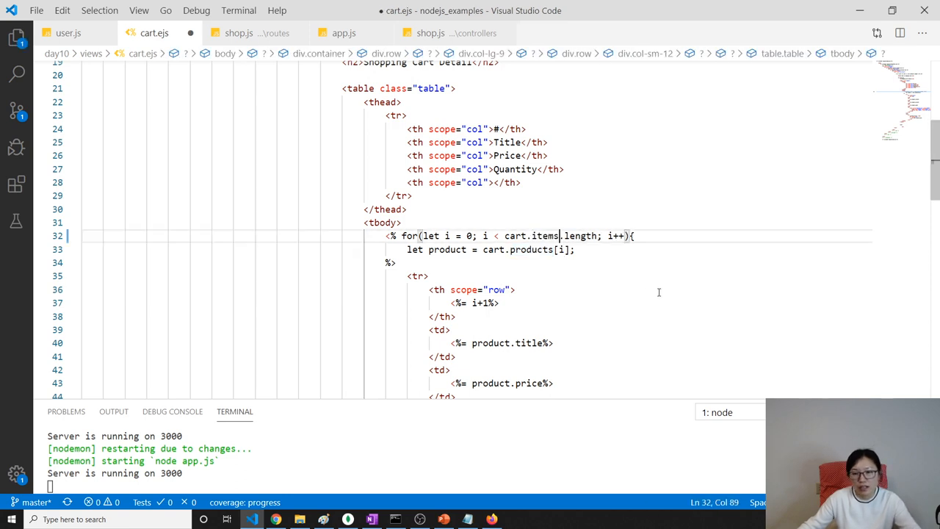
{"action": "double_click", "coordinate": [531, 249]}
{"action": "type", "text": "item"}
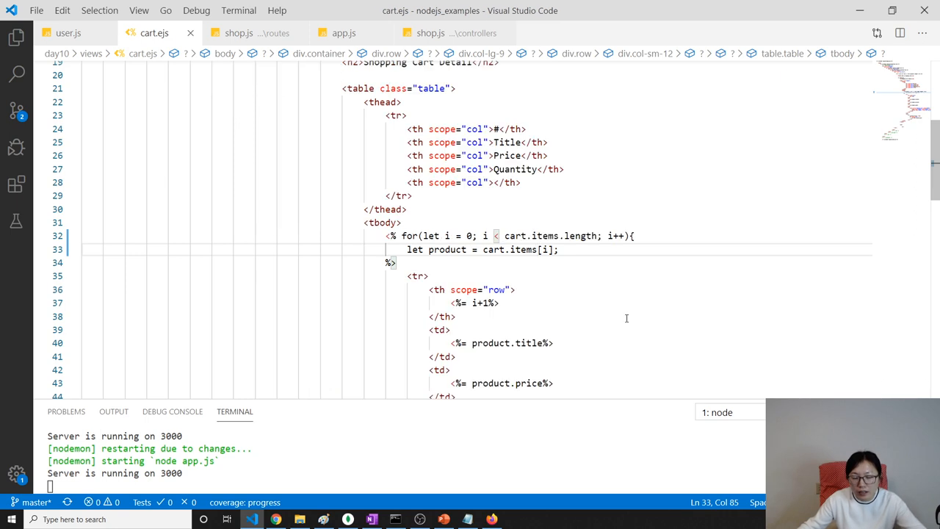
{"action": "double_click", "coordinate": [515, 236]}
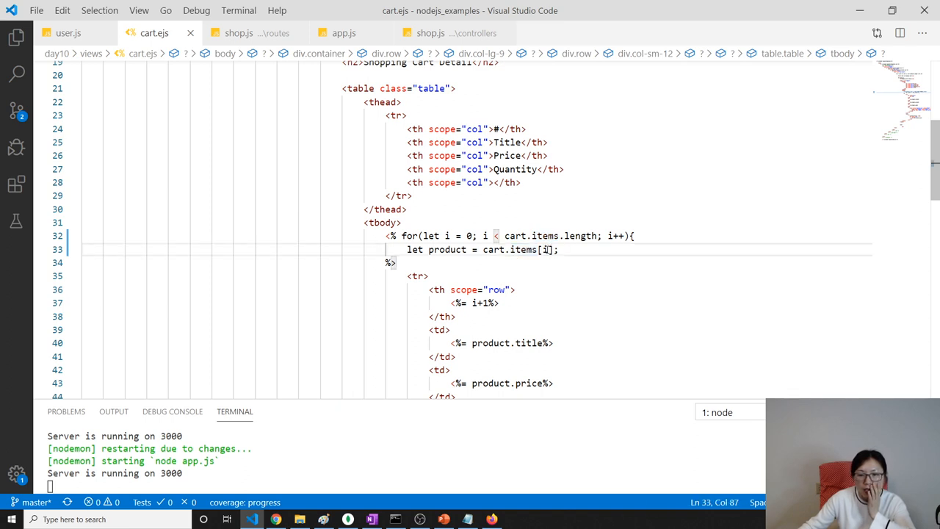
{"action": "double_click", "coordinate": [447, 249]}
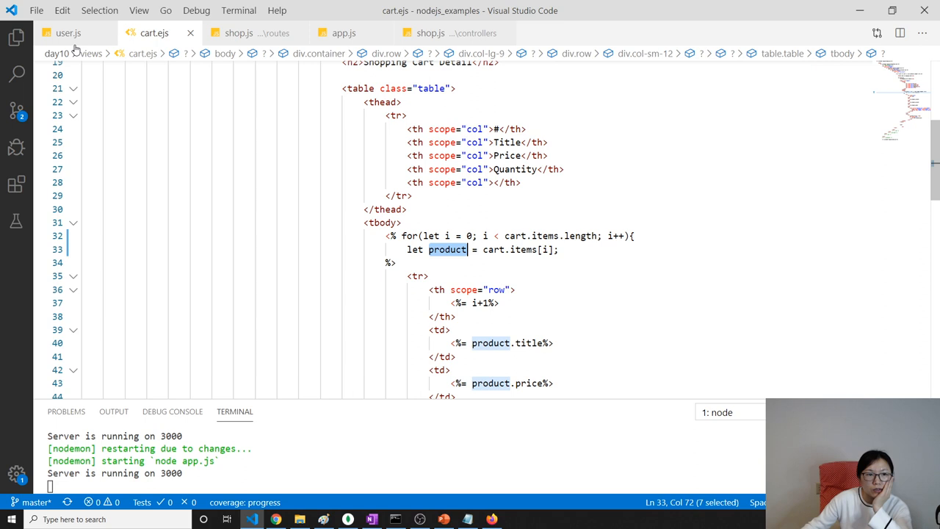
Compare user.js's cart schema against cart.ejs, finishing on user.js.
{"action": "left_click", "coordinate": [67, 32]}
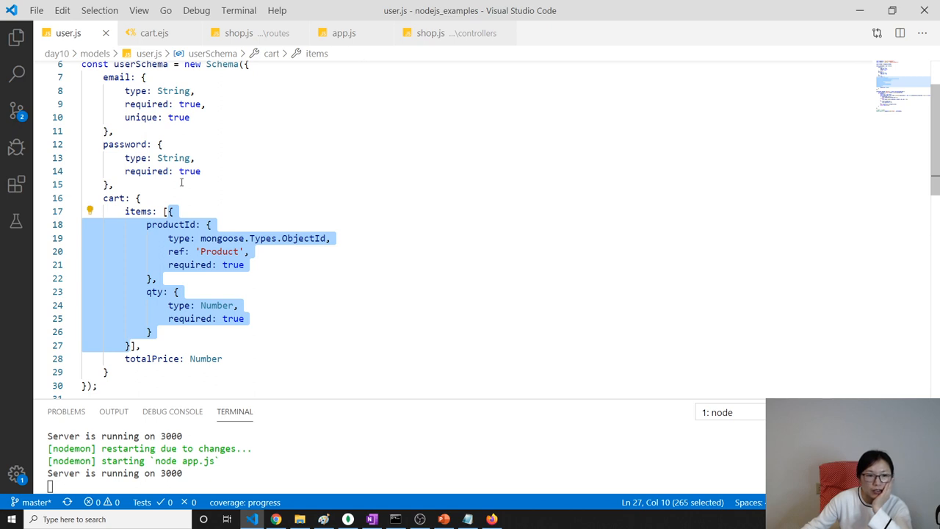
{"action": "left_click", "coordinate": [172, 210]}
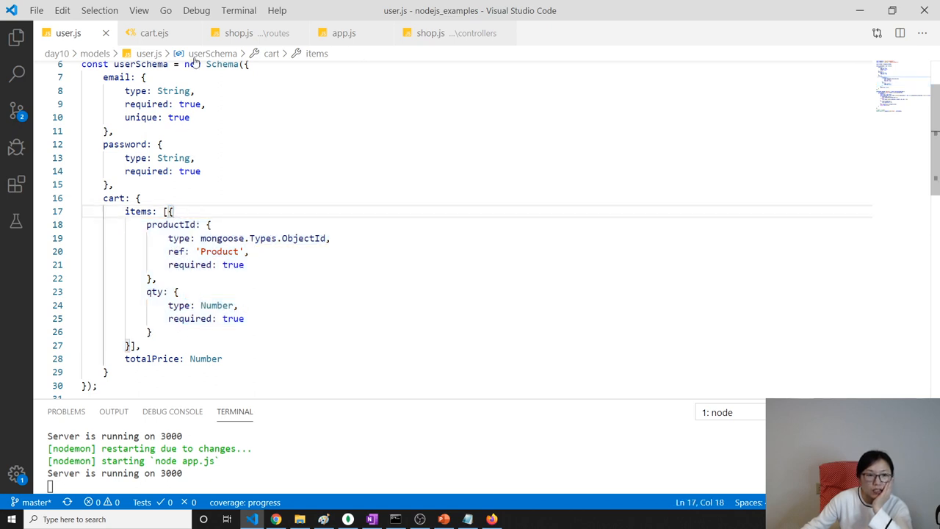
{"action": "left_click", "coordinate": [153, 32]}
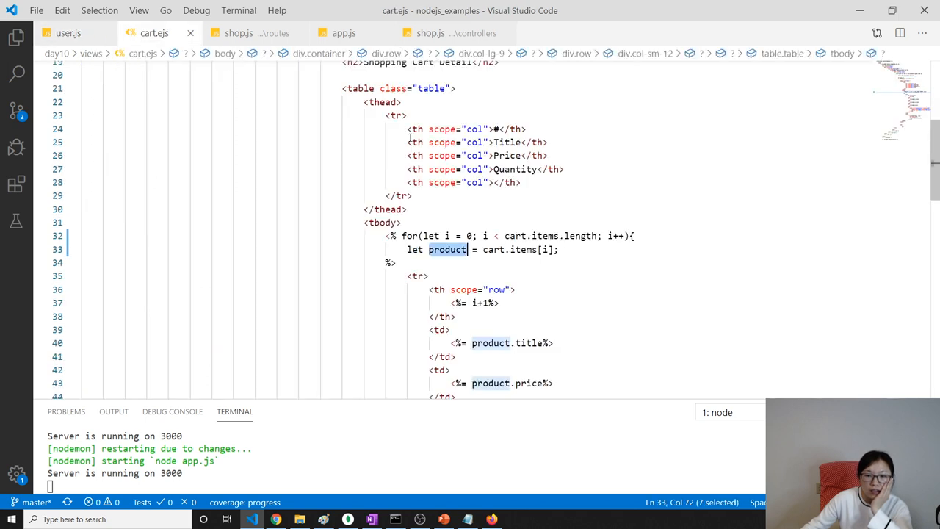
{"action": "left_click", "coordinate": [67, 32]}
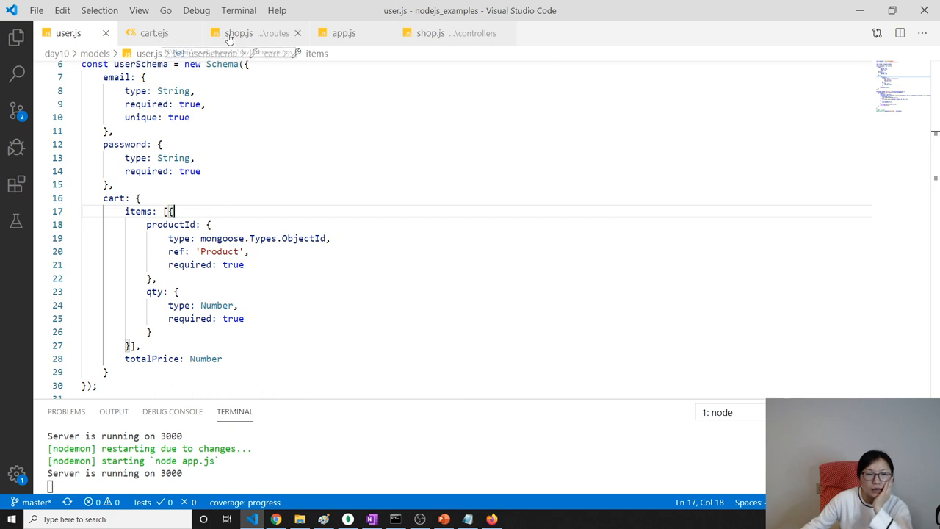
{"action": "mouse_move", "coordinate": [250, 40]}
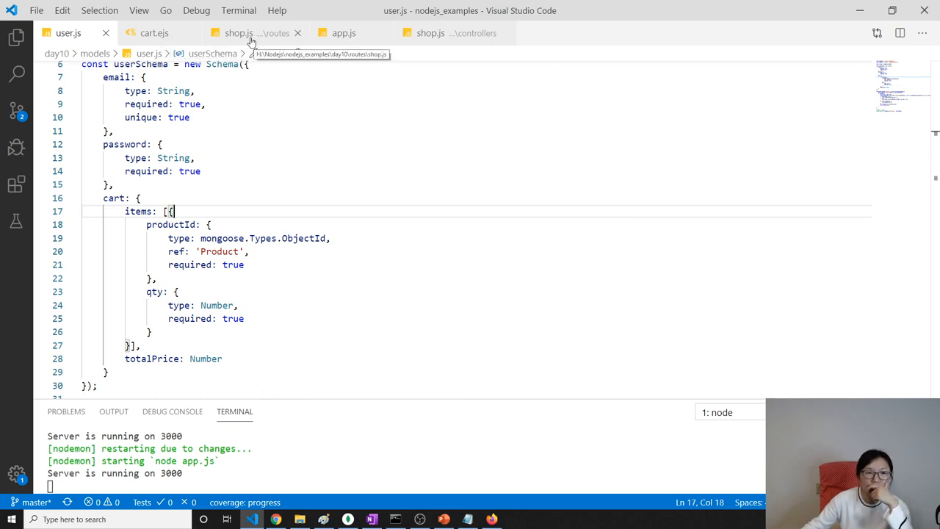
{"action": "mouse_move", "coordinate": [343, 33]}
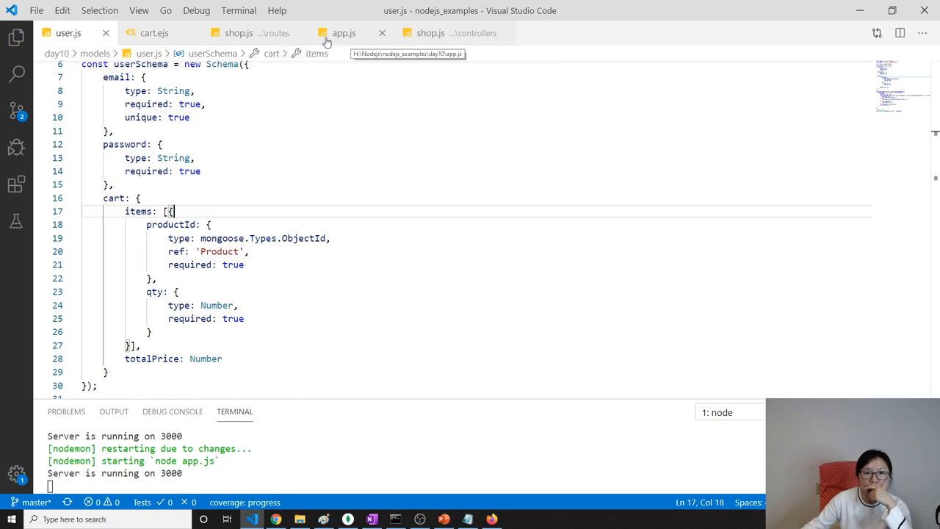
Split cart.ejs into a right-hand editor beside user.js's cart schema.
{"action": "right_click", "coordinate": [430, 33]}
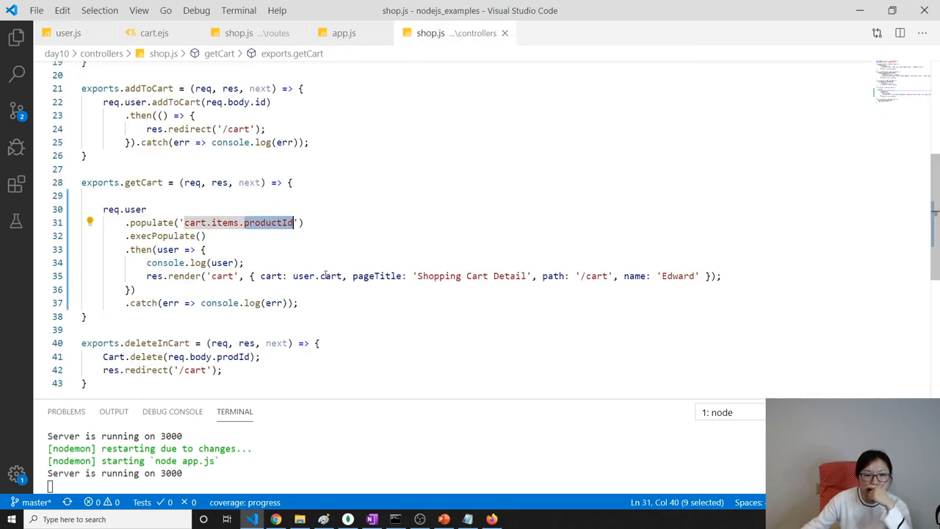
{"action": "left_click", "coordinate": [326, 275]}
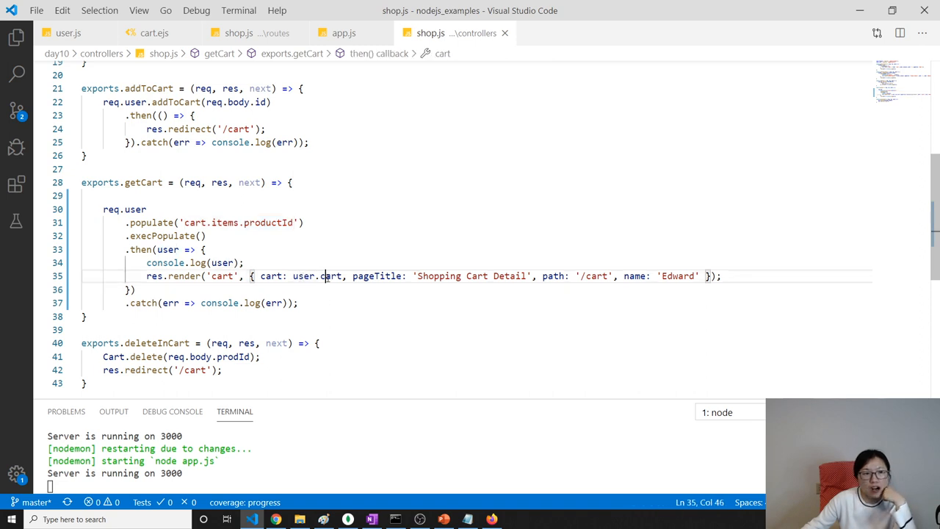
{"action": "left_click", "coordinate": [67, 32]}
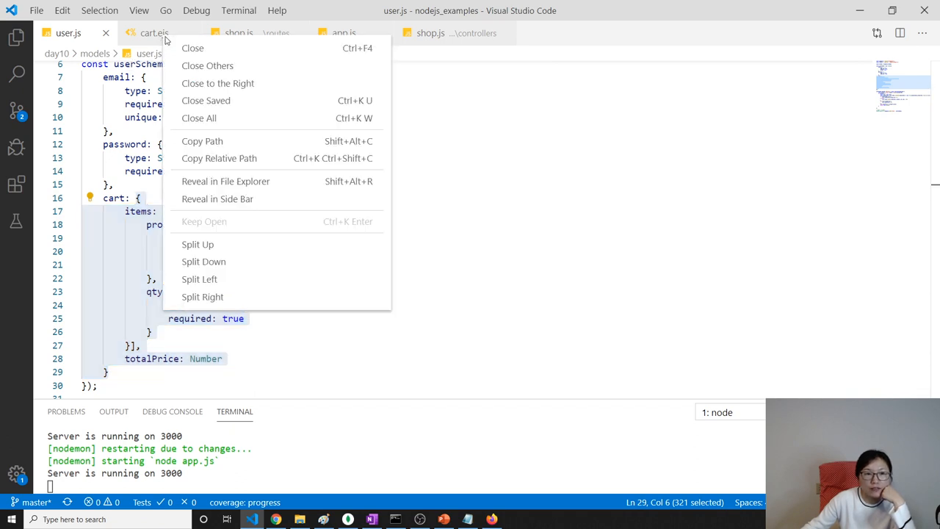
{"action": "mouse_move", "coordinate": [204, 262]}
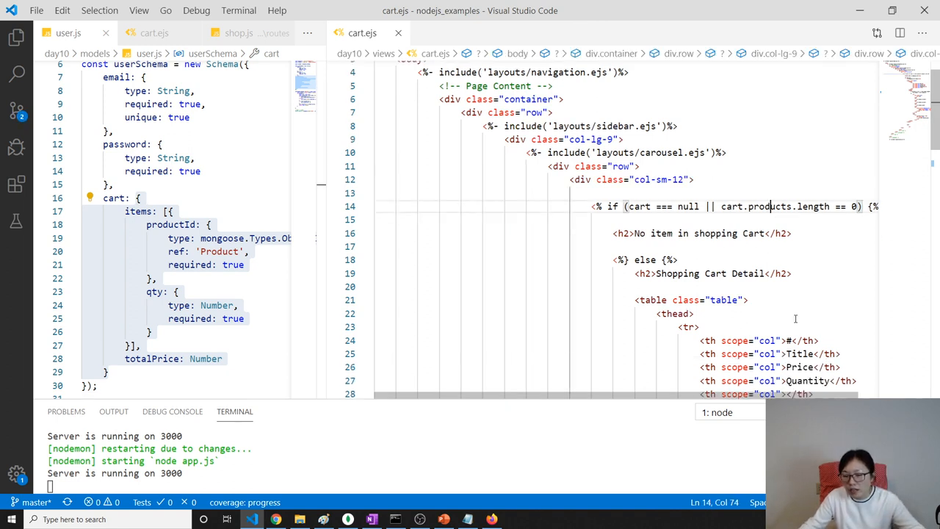
Change the empty-cart check on line 14 to use cart.items.length.
{"action": "scroll", "scroll_direction": "down", "scroll_amount": 3}
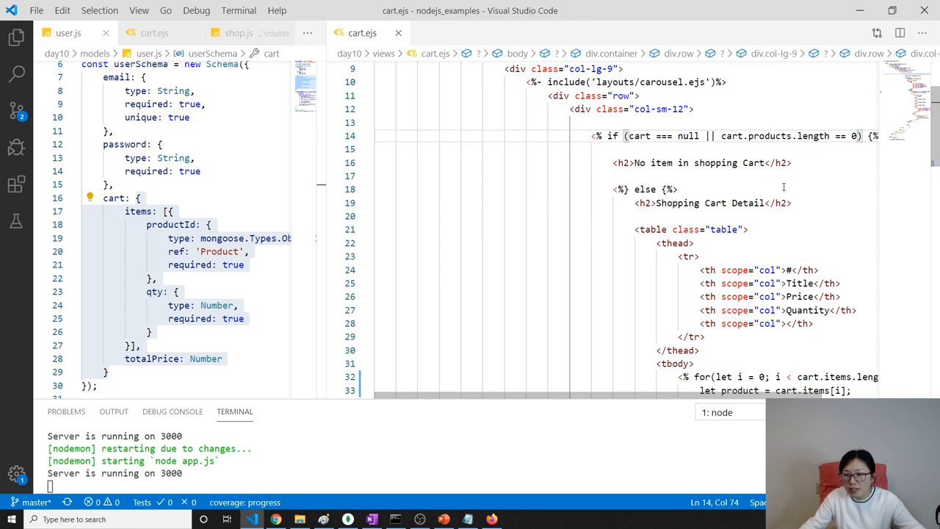
{"action": "double_click", "coordinate": [770, 136]}
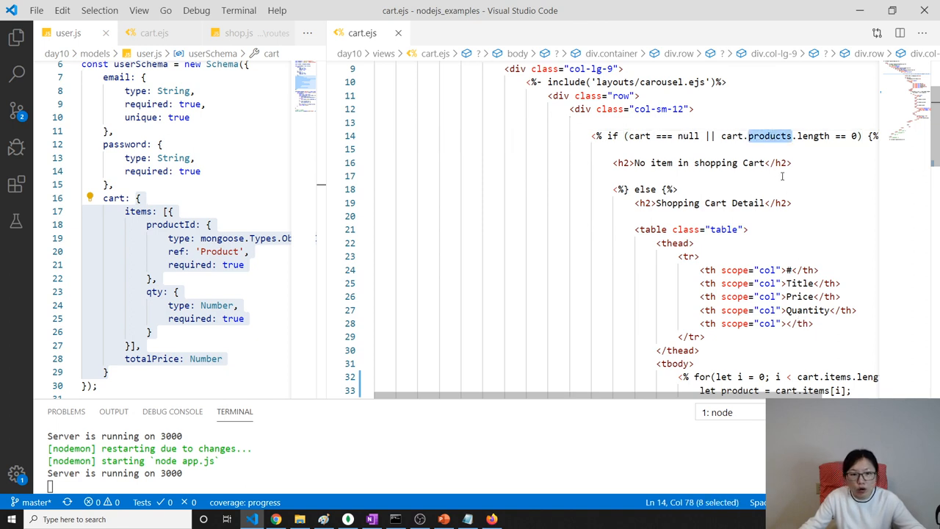
{"action": "type", "text": "item"}
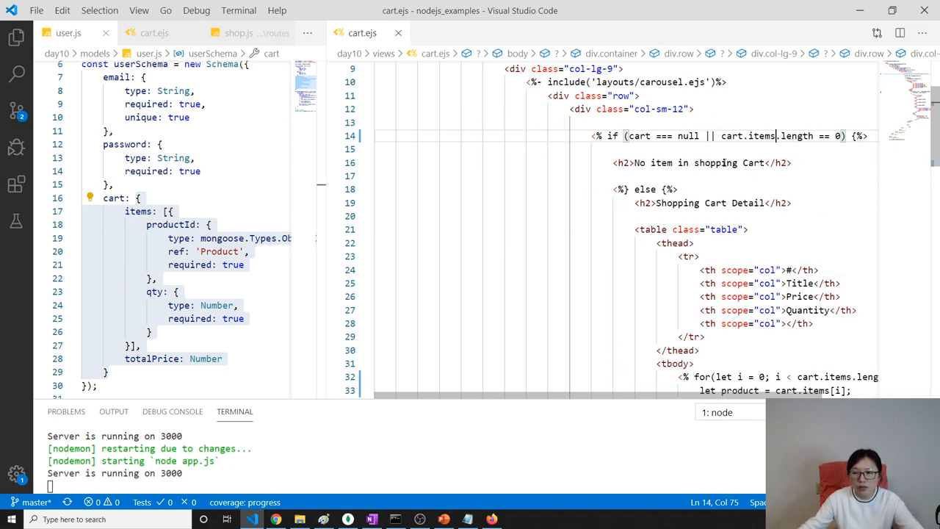
Rename the loop variable from product to eachItem for each cart.items entry.
{"action": "scroll", "scroll_direction": "down", "scroll_amount": 3}
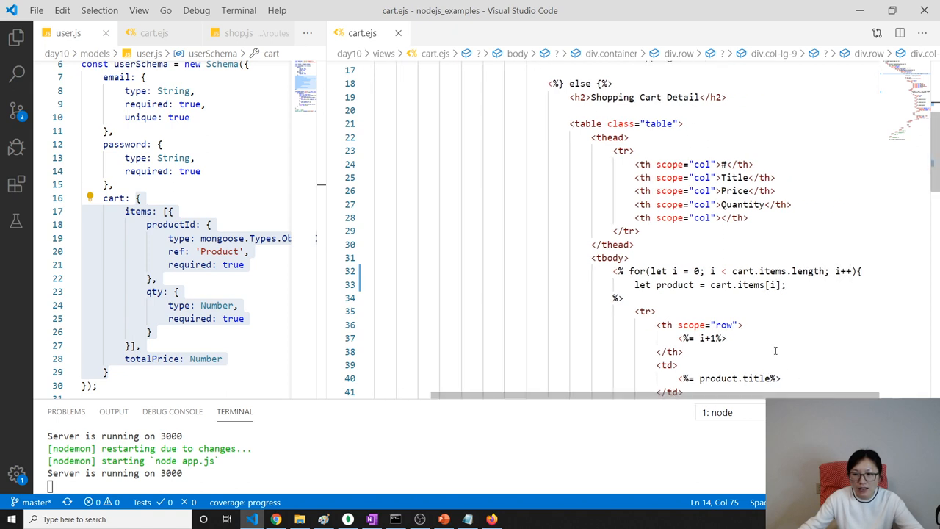
{"action": "double_click", "coordinate": [773, 271]}
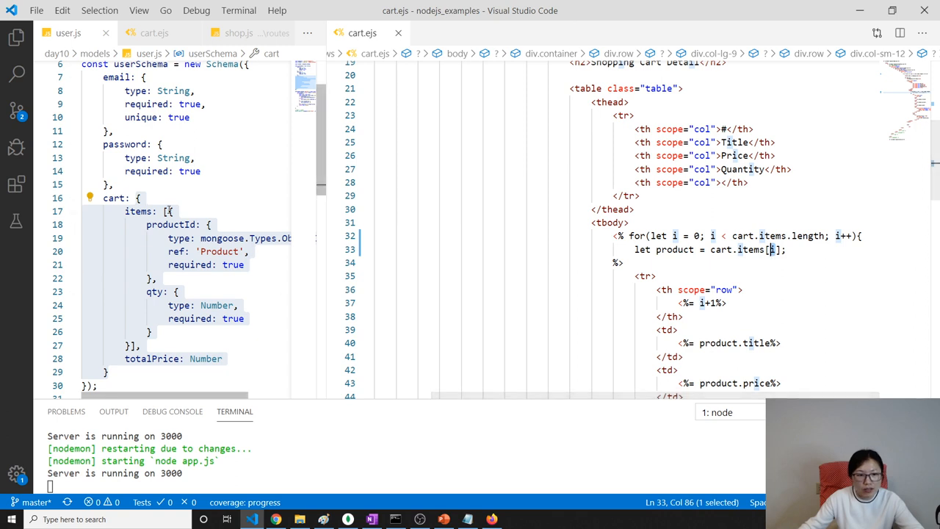
{"action": "left_click_drag", "start_coordinate": [169, 211], "coordinate": [129, 346]}
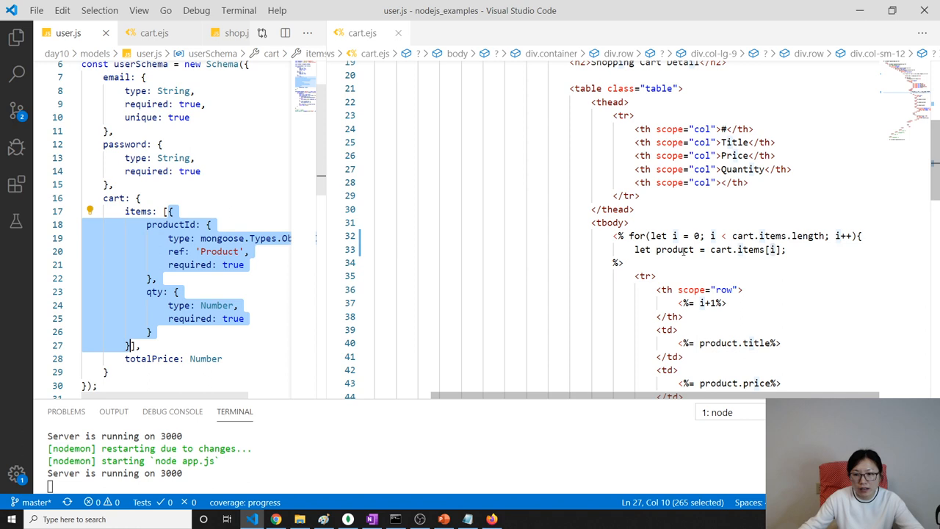
{"action": "type", "text": "ite"}
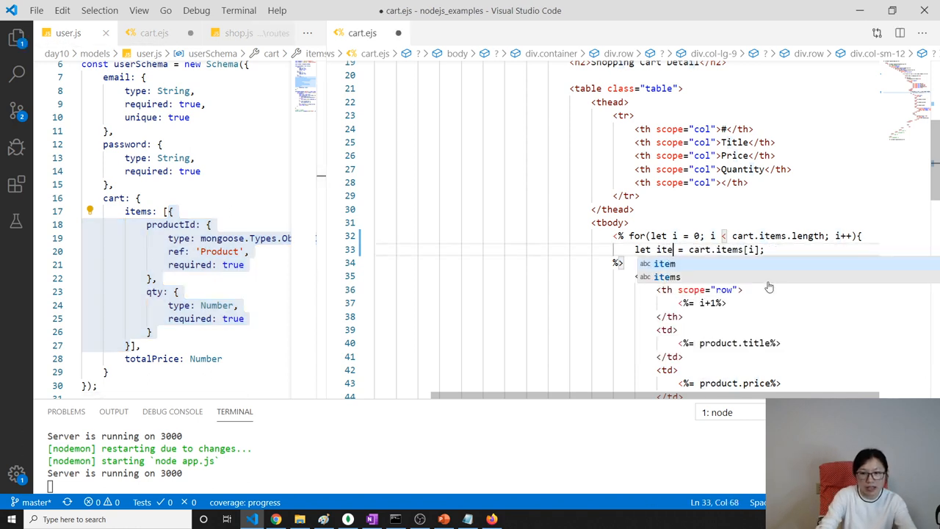
{"action": "type", "text": "ac"}
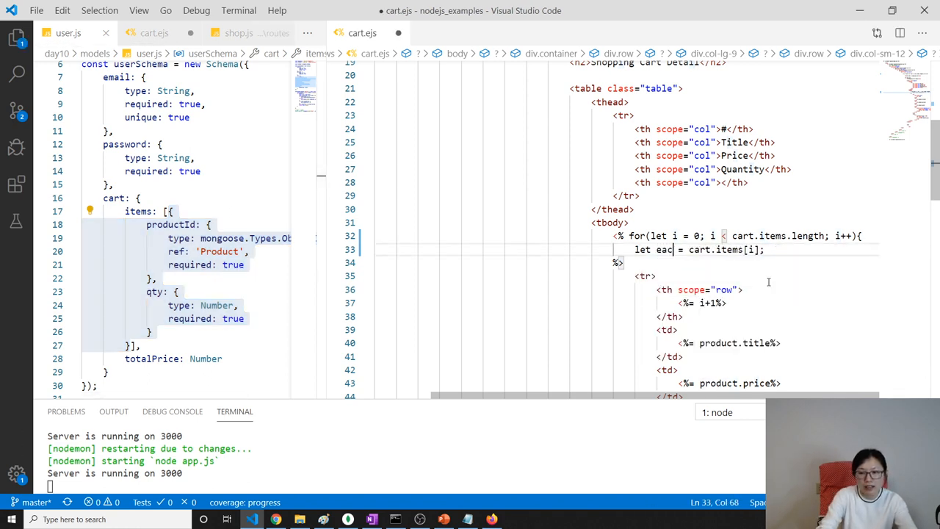
{"action": "type", "text": "hItem"}
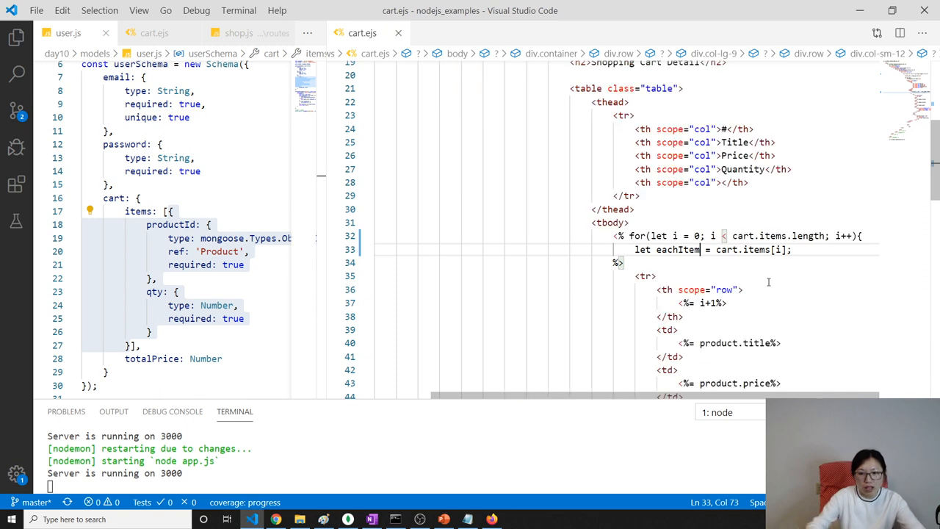
Make the title cell output eachItem.productId.title.
{"action": "double_click", "coordinate": [677, 249]}
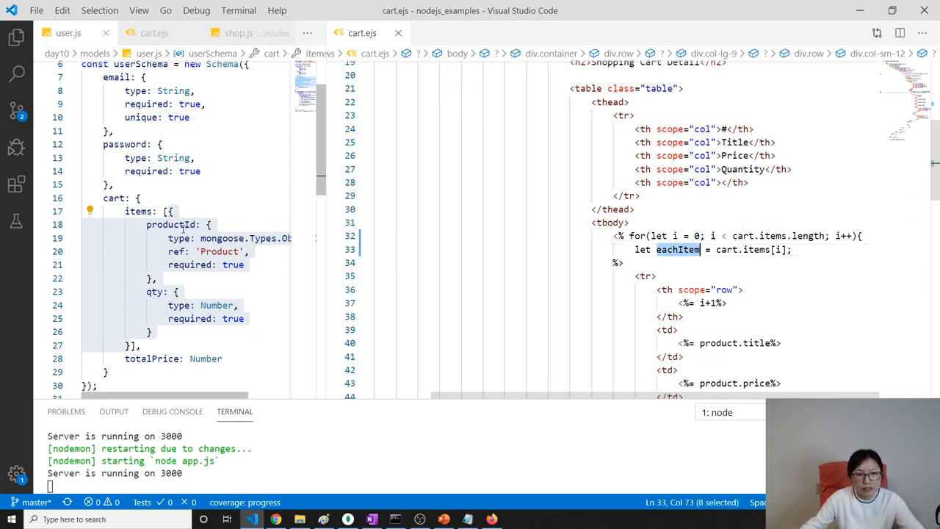
{"action": "left_click", "coordinate": [700, 343]}
{"action": "type", "text": "eachItem"}
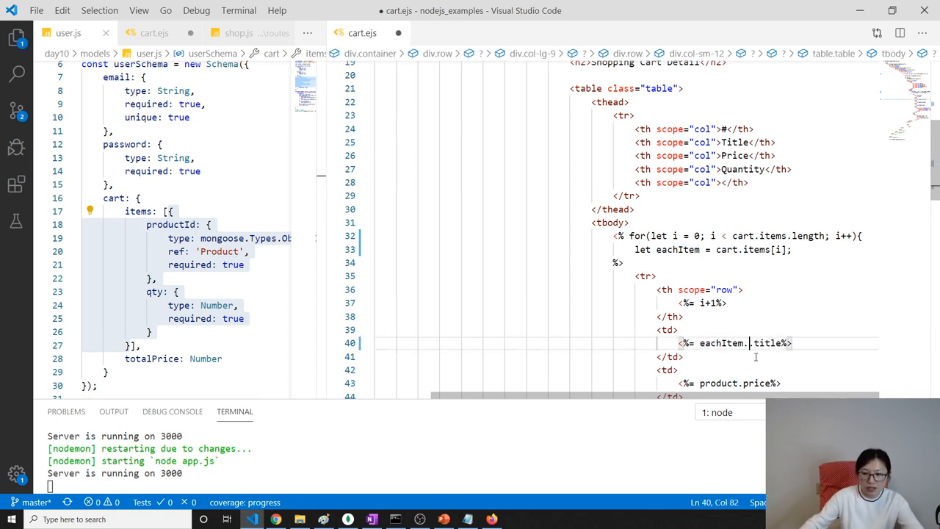
{"action": "double_click", "coordinate": [171, 224]}
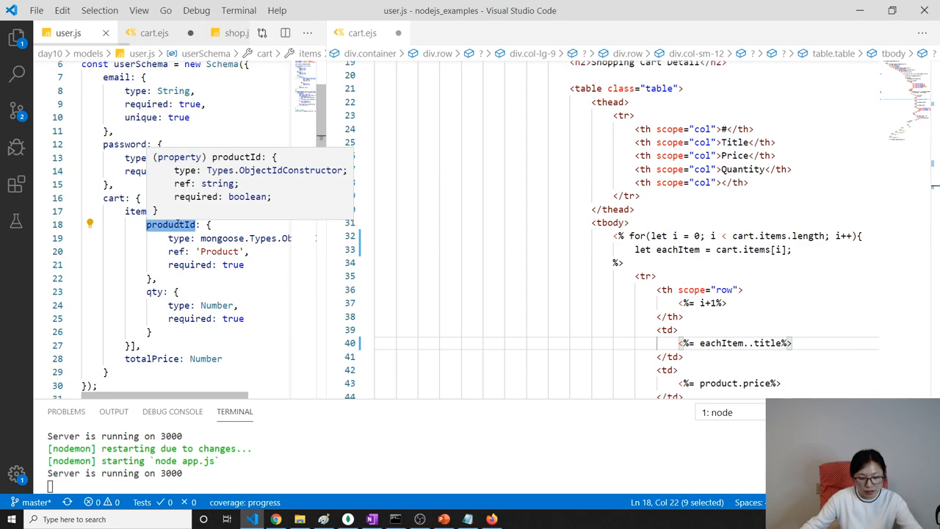
{"action": "type", "text": "productId"}
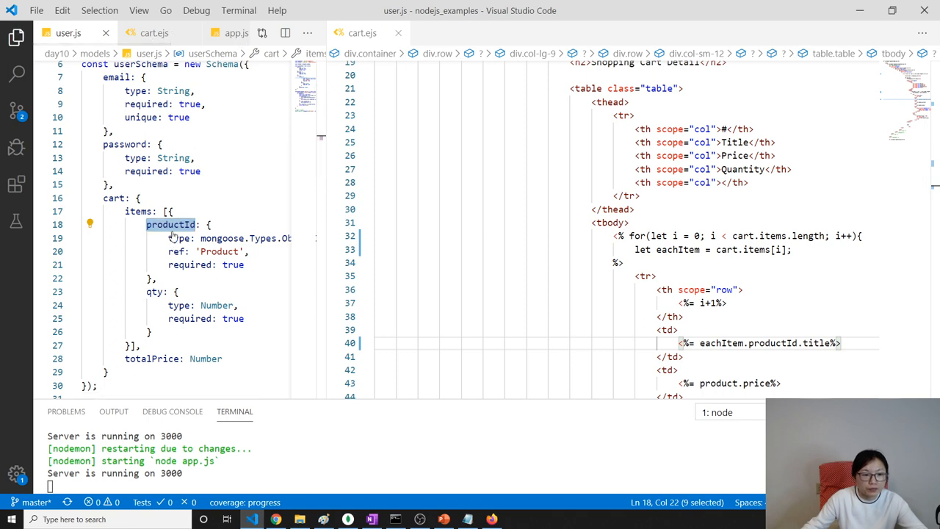
{"action": "left_click", "coordinate": [16, 37]}
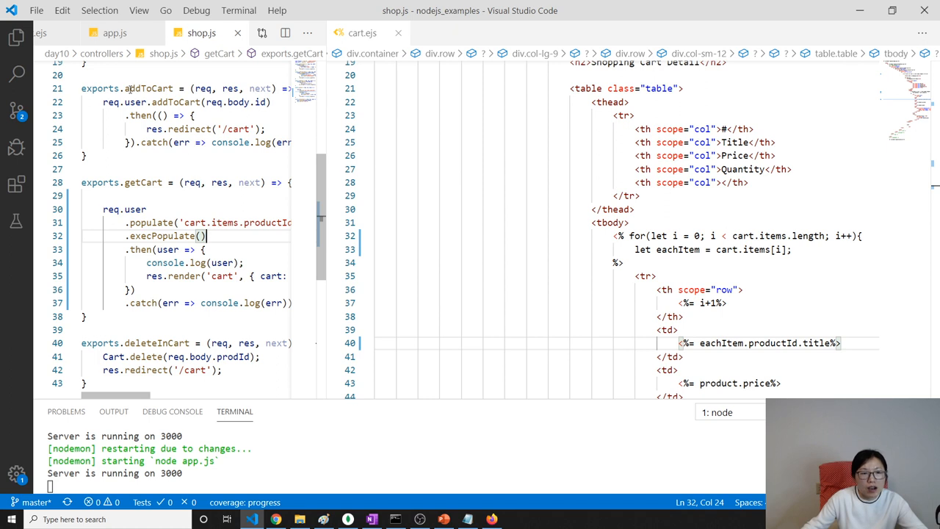
Review the productId field's type, Product ref and required settings in user.js's cart schema.
{"action": "left_click", "coordinate": [152, 32]}
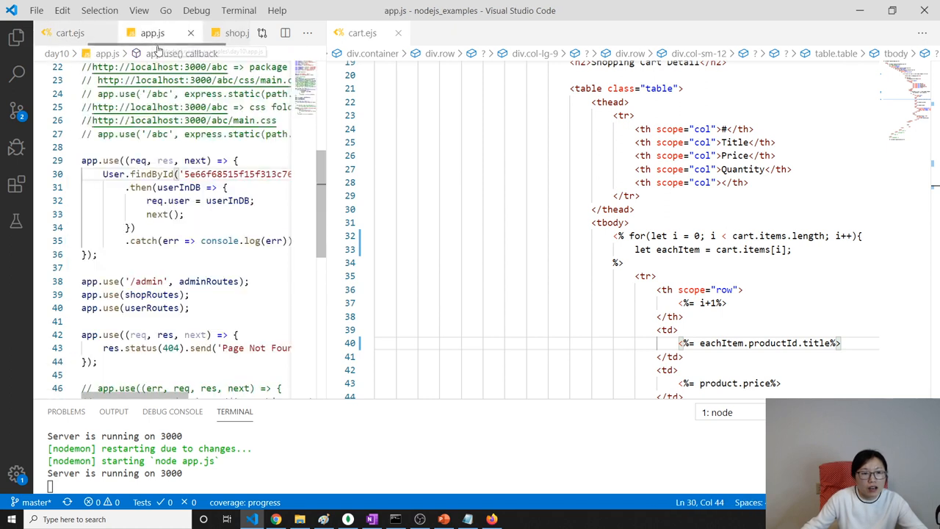
{"action": "left_click", "coordinate": [70, 33]}
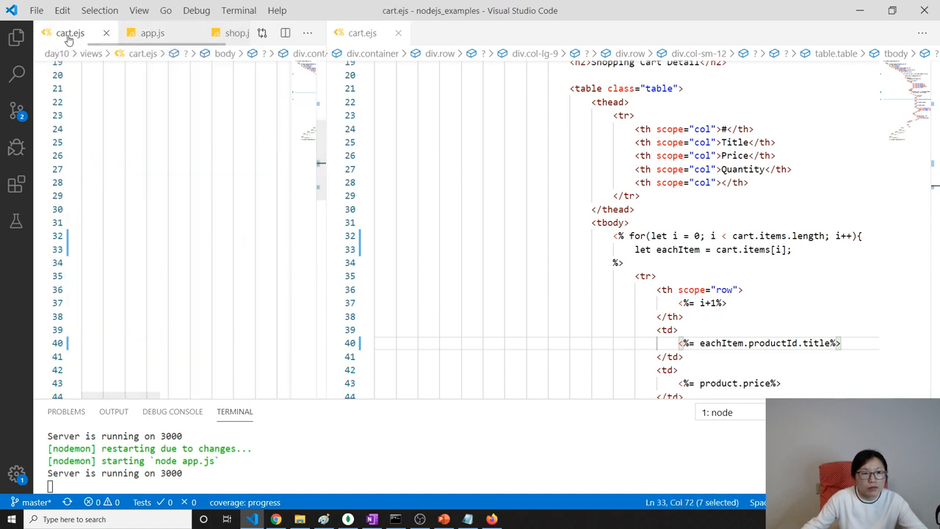
{"action": "left_click", "coordinate": [17, 38]}
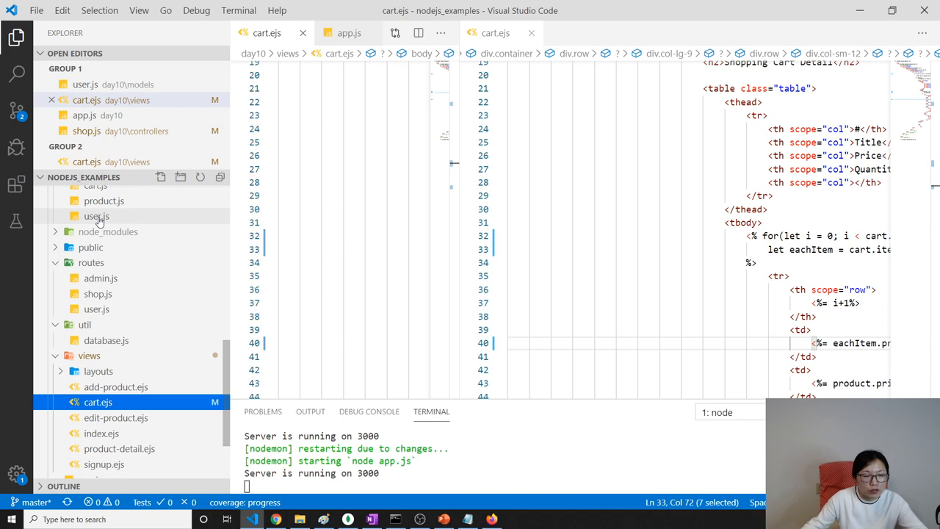
{"action": "left_click", "coordinate": [97, 216]}
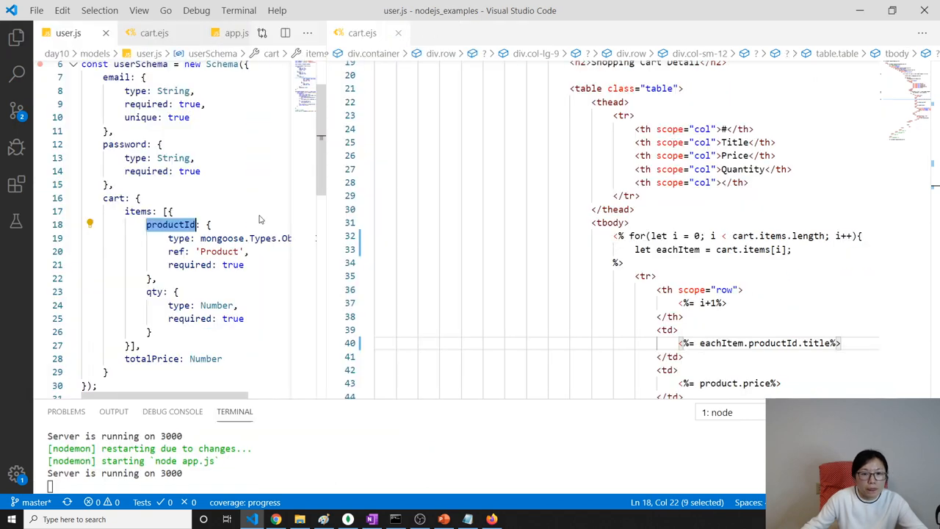
{"action": "left_click", "coordinate": [169, 238]}
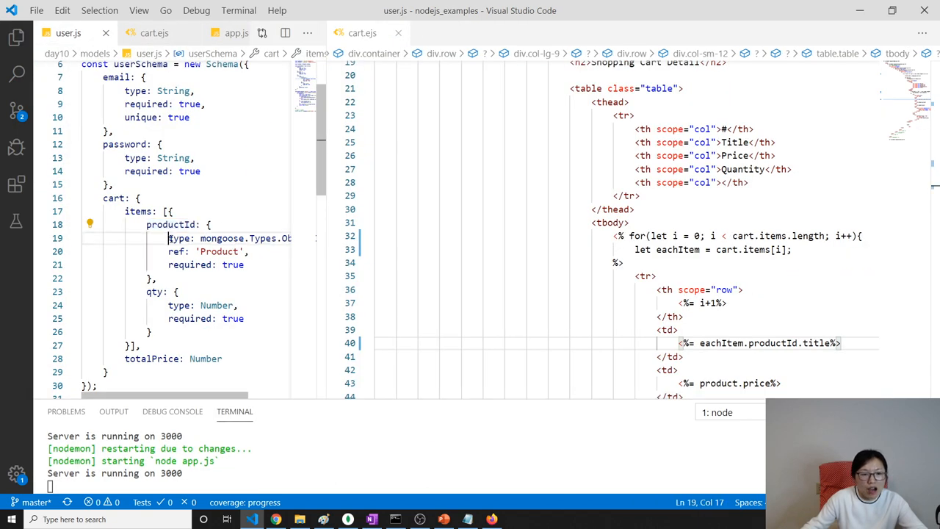
{"action": "left_click_drag", "start_coordinate": [168, 237], "coordinate": [245, 264]}
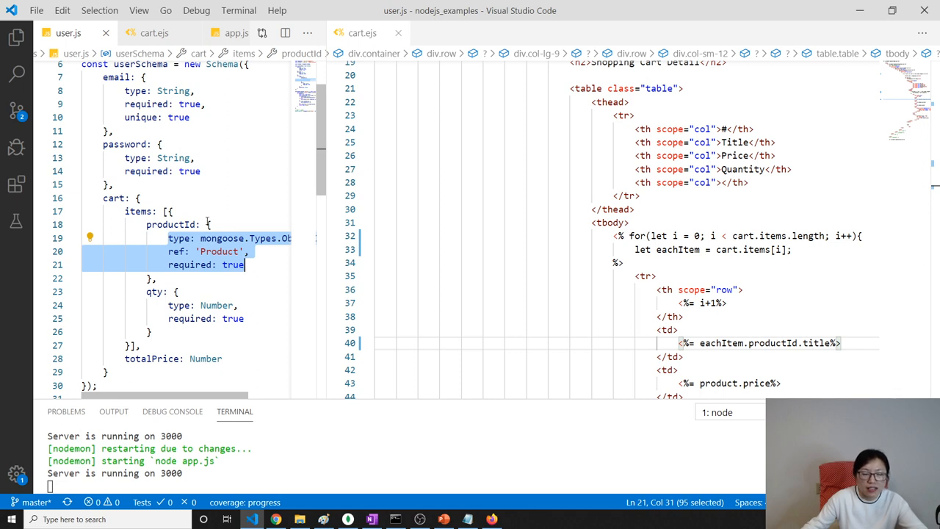
{"action": "scroll", "scroll_direction": "down", "scroll_amount": 3}
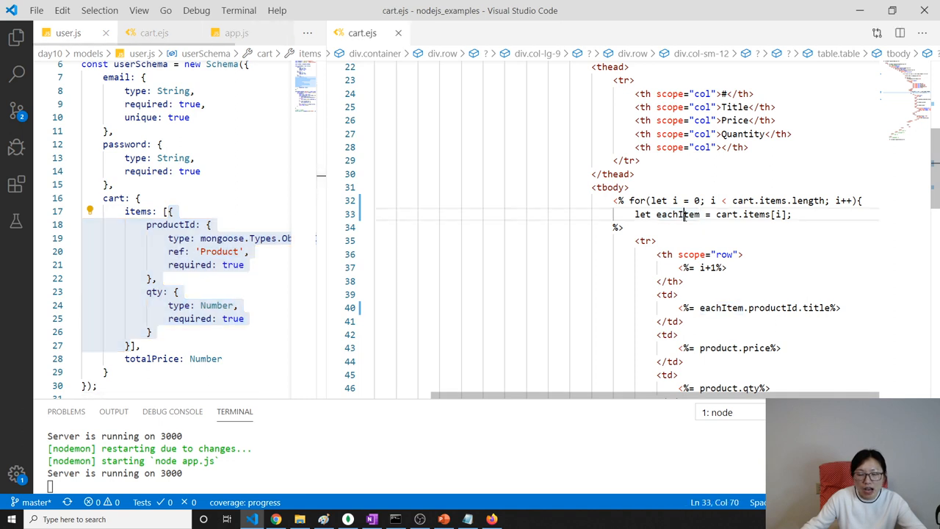
Replace product.price with eachItem.productId.price in the cart.ejs price cell.
{"action": "double_click", "coordinate": [170, 225]}
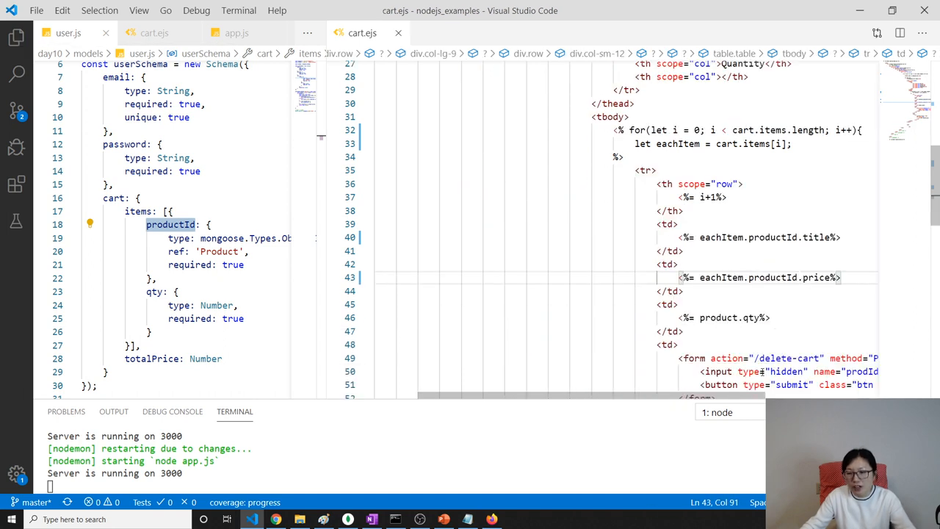
{"action": "double_click", "coordinate": [678, 143]}
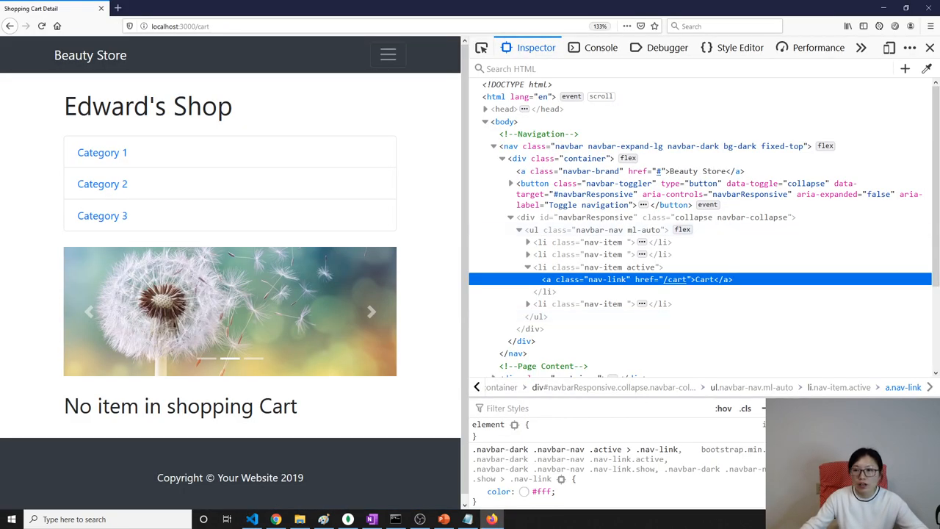
Reload localhost:3000/cart in Firefox to test the updated template.
{"action": "left_click", "coordinate": [929, 48]}
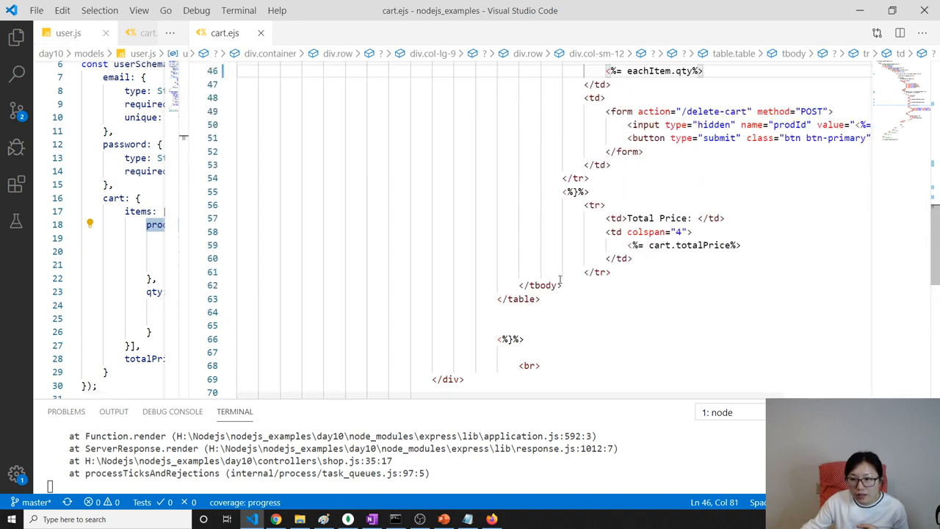
Set the quantity cell to eachItem.qty and the hidden prodId value to eachItem.productId._id.
{"action": "scroll", "scroll_direction": "up", "scroll_amount": 3}
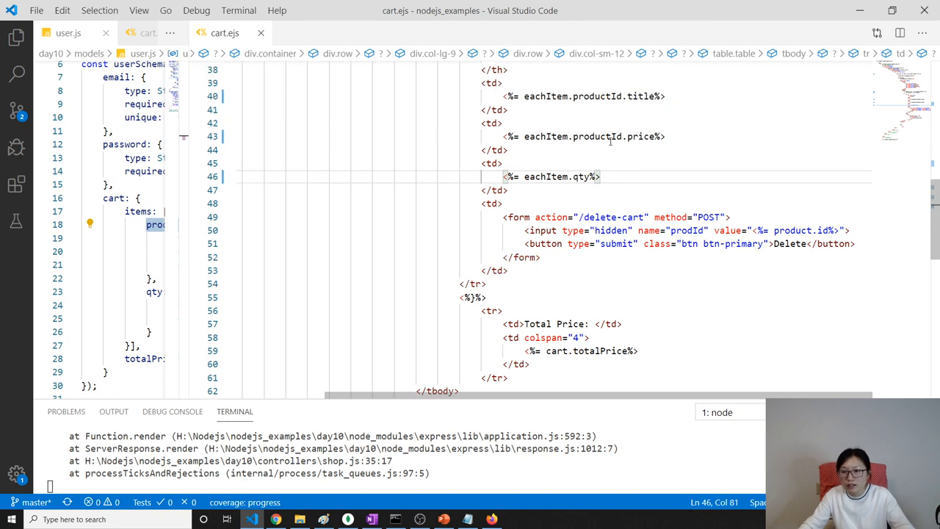
{"action": "left_click", "coordinate": [630, 96]}
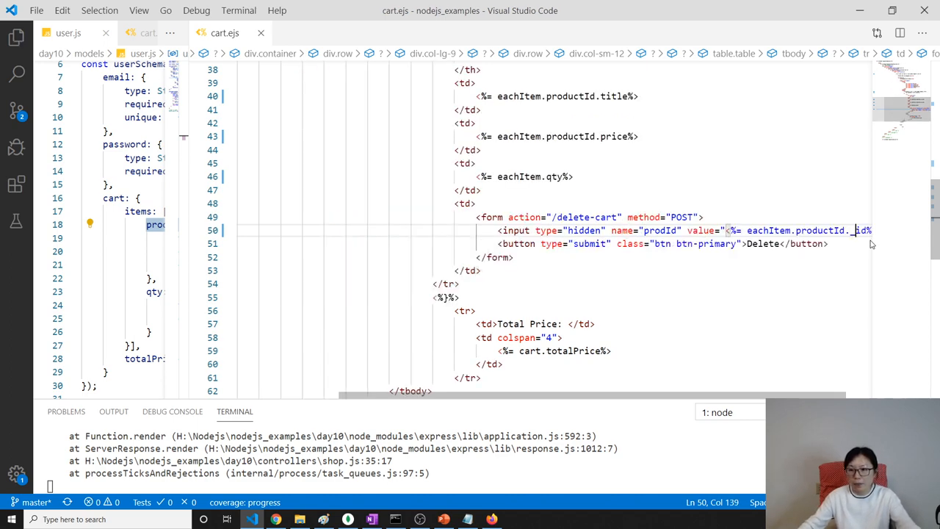
{"action": "left_click", "coordinate": [492, 519]}
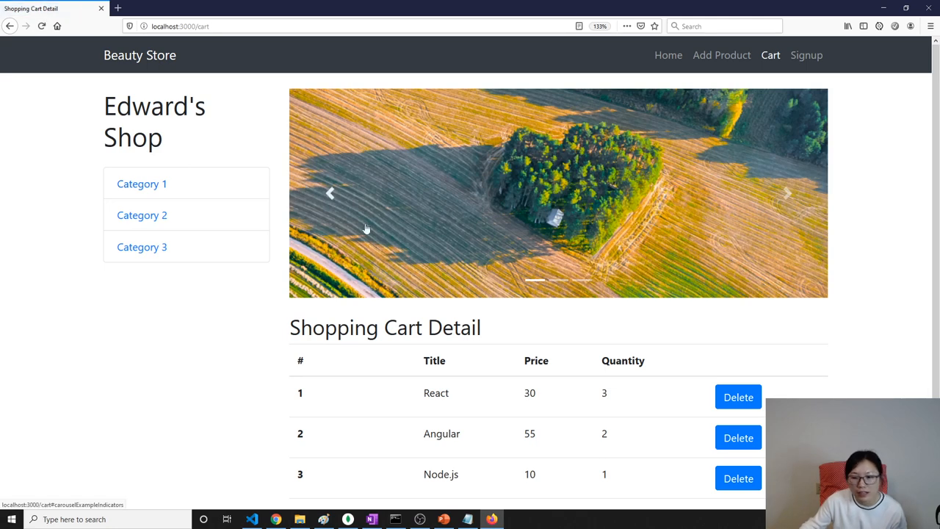
Scroll the Firefox cart page down to the Total Price row reading 210.
{"action": "scroll", "scroll_direction": "down", "scroll_amount": 3}
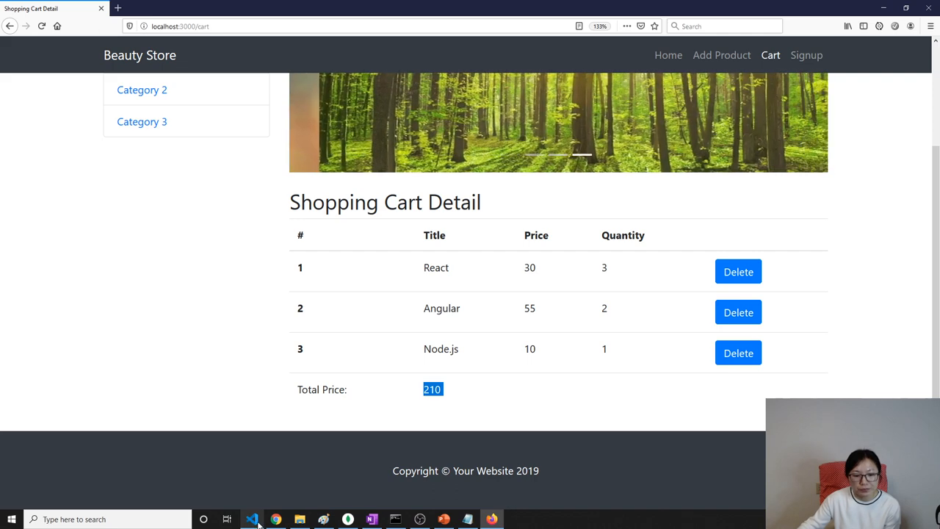
{"action": "left_click", "coordinate": [252, 519]}
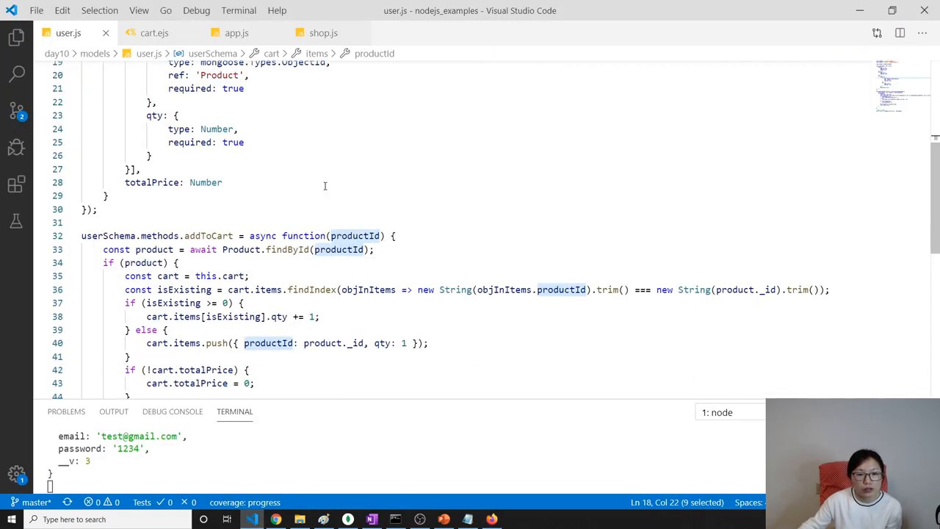
Highlight the .populate('cart.items.productId').execPopulate() calls in shop.js's getCart.
{"action": "left_click", "coordinate": [324, 32]}
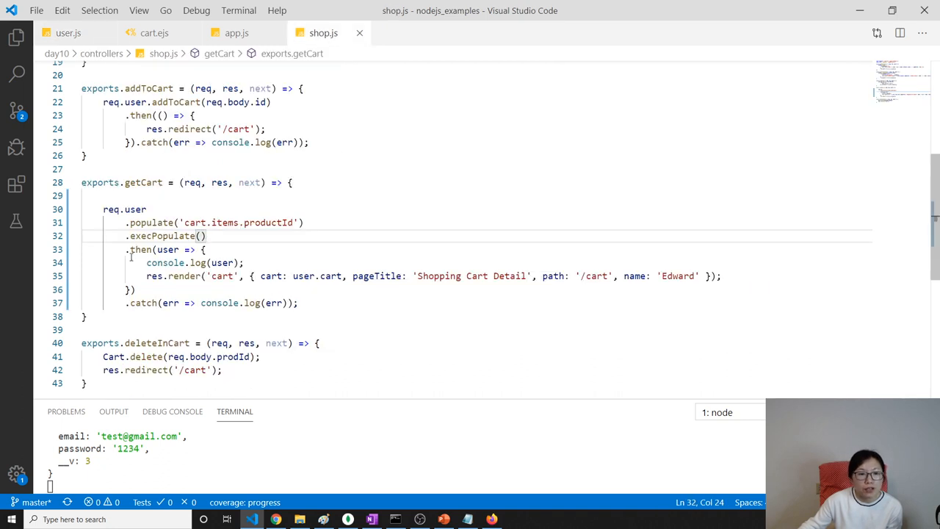
{"action": "left_click_drag", "start_coordinate": [129, 222], "coordinate": [207, 235]}
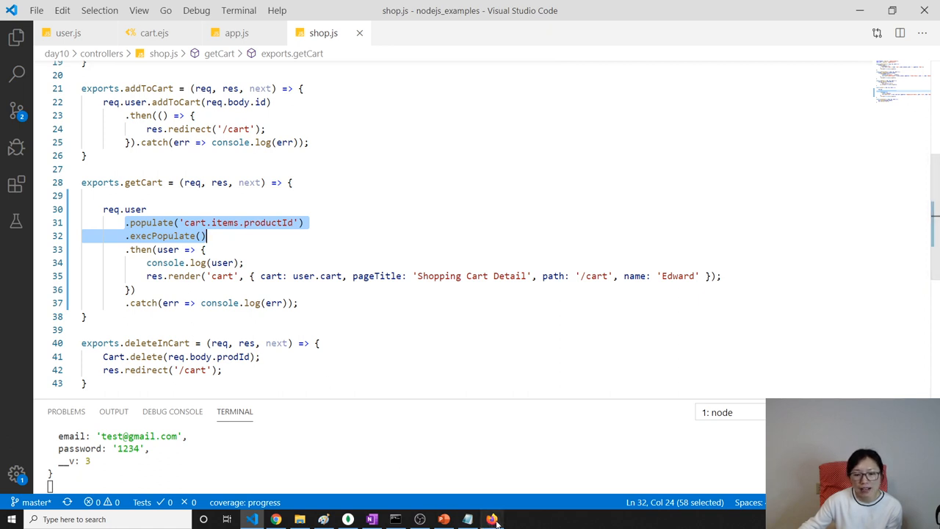
{"action": "left_click", "coordinate": [492, 520]}
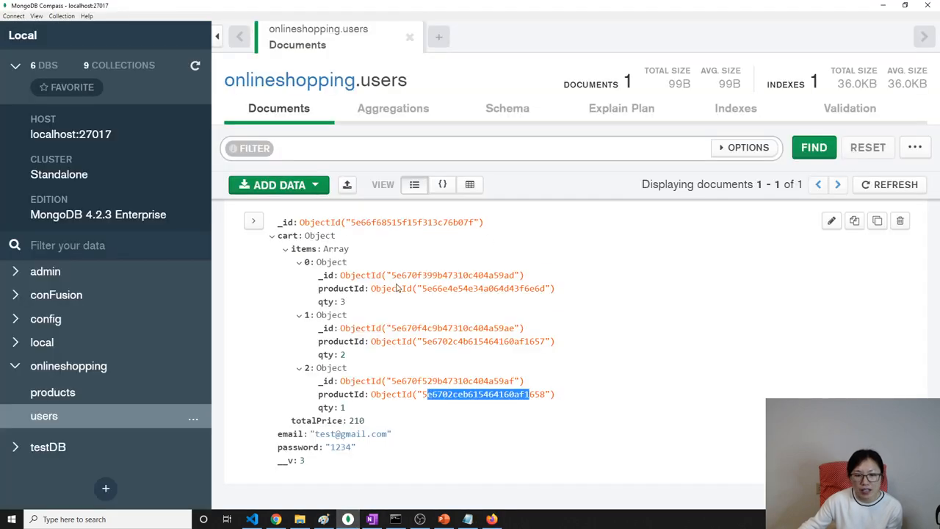
Select the third cart item's productId value in the onlineshopping.users document.
{"action": "double_click", "coordinate": [343, 288]}
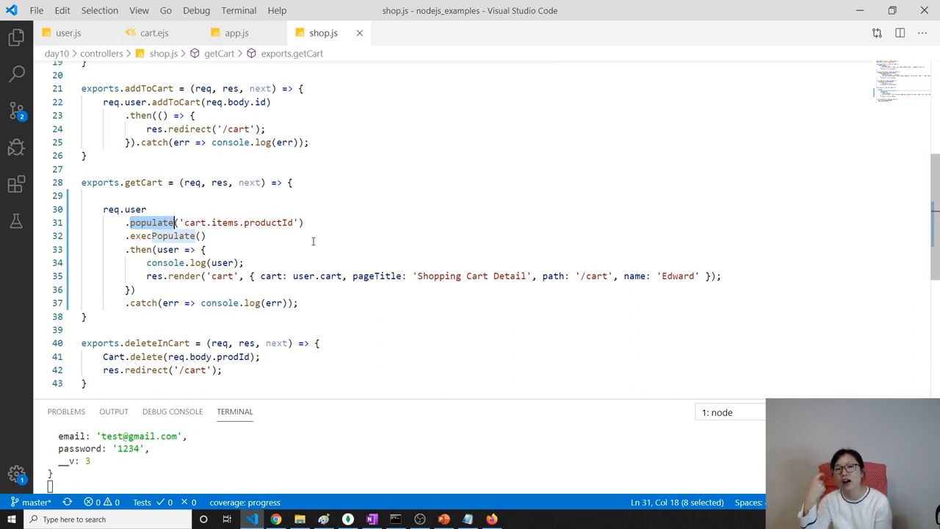
Compare shop.js, user.js and cart.ejs, recheck the Firefox cart, and settle on user.js.
{"action": "left_click", "coordinate": [272, 223]}
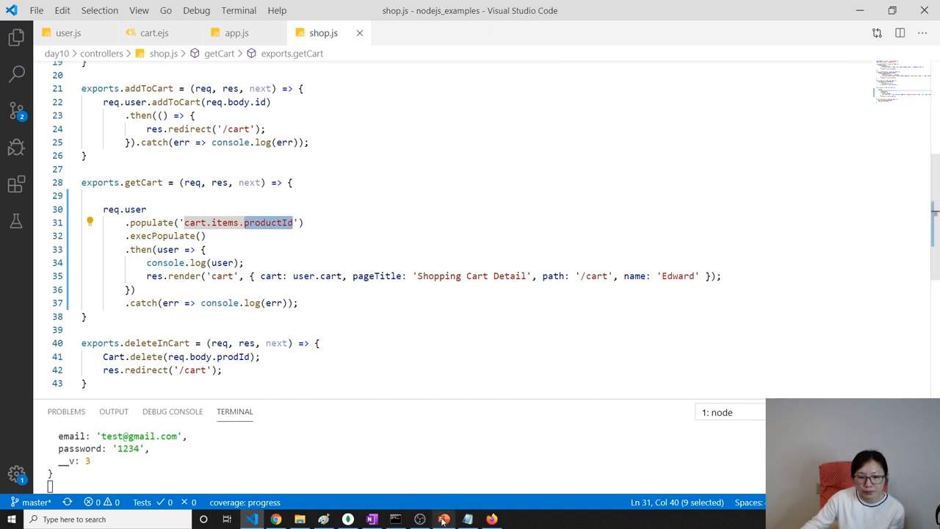
{"action": "left_click", "coordinate": [67, 33]}
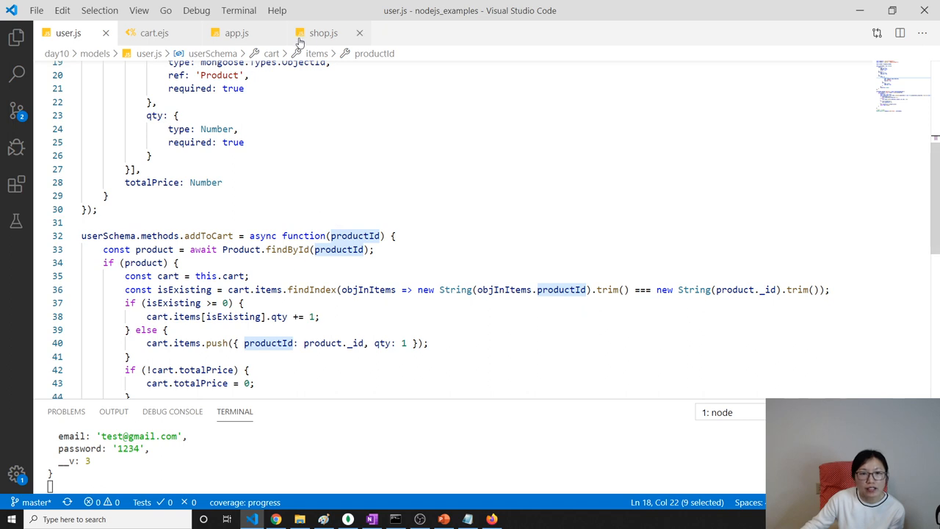
{"action": "left_click", "coordinate": [323, 32]}
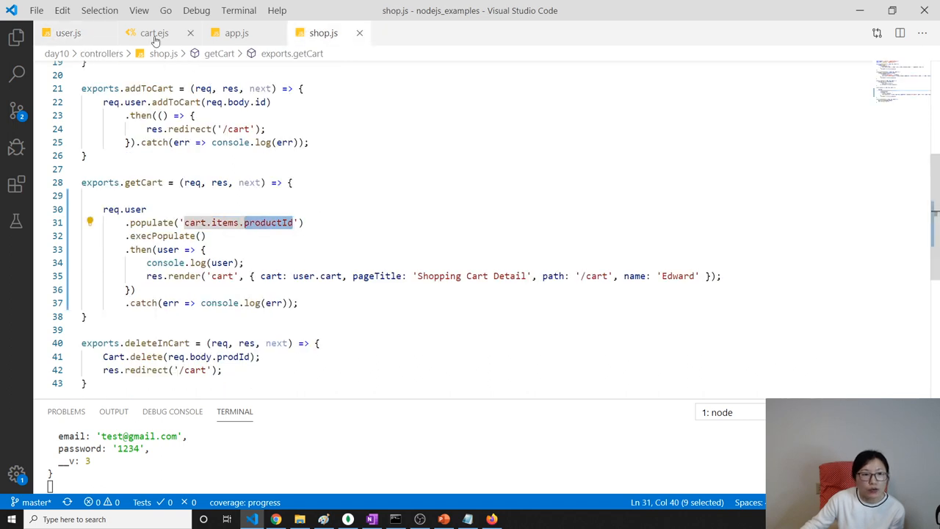
{"action": "left_click", "coordinate": [68, 32]}
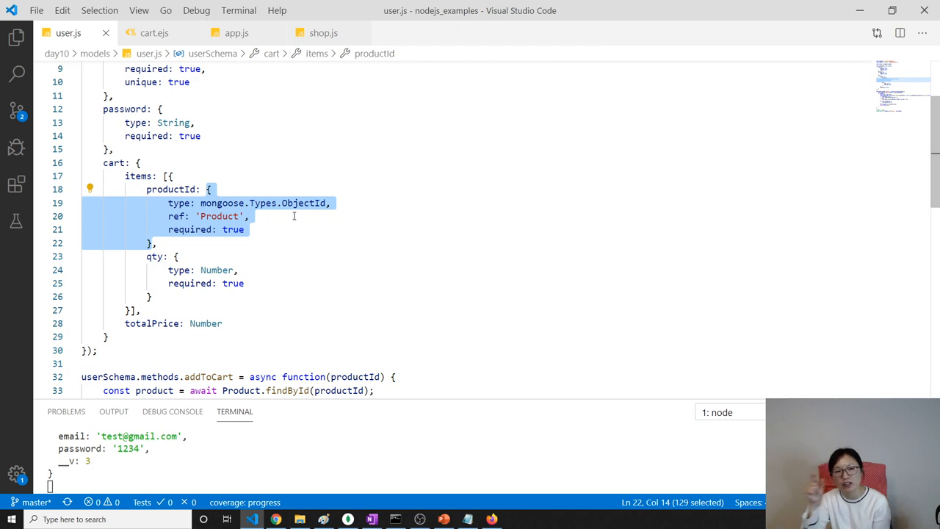
{"action": "mouse_move", "coordinate": [243, 84]}
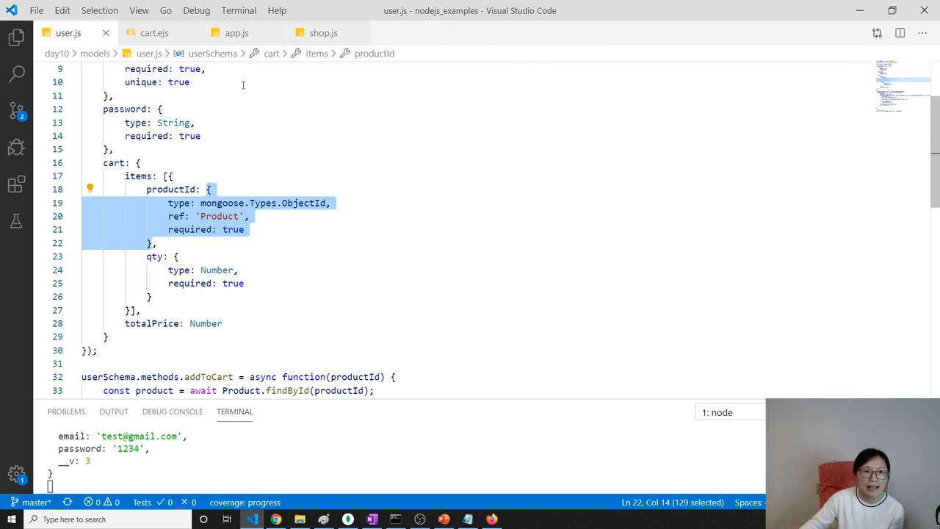
{"action": "left_click", "coordinate": [16, 38]}
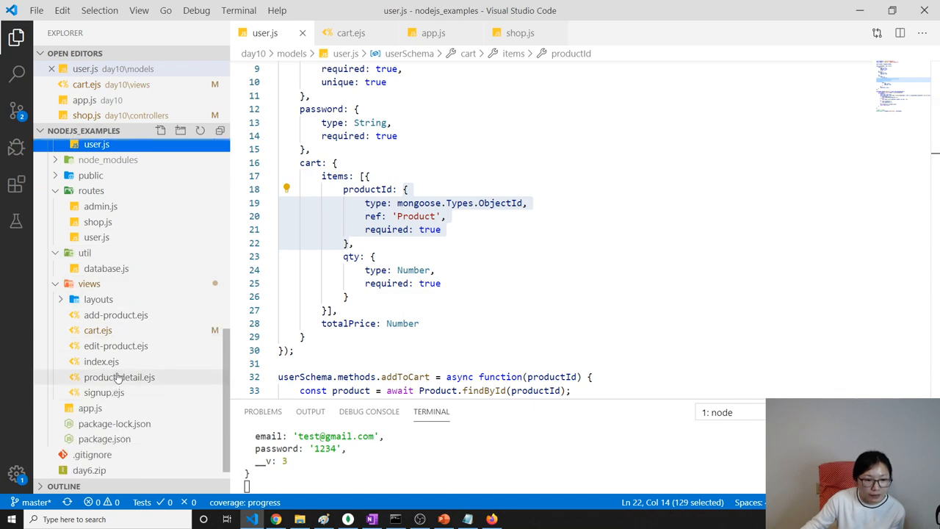
{"action": "left_click", "coordinate": [351, 32]}
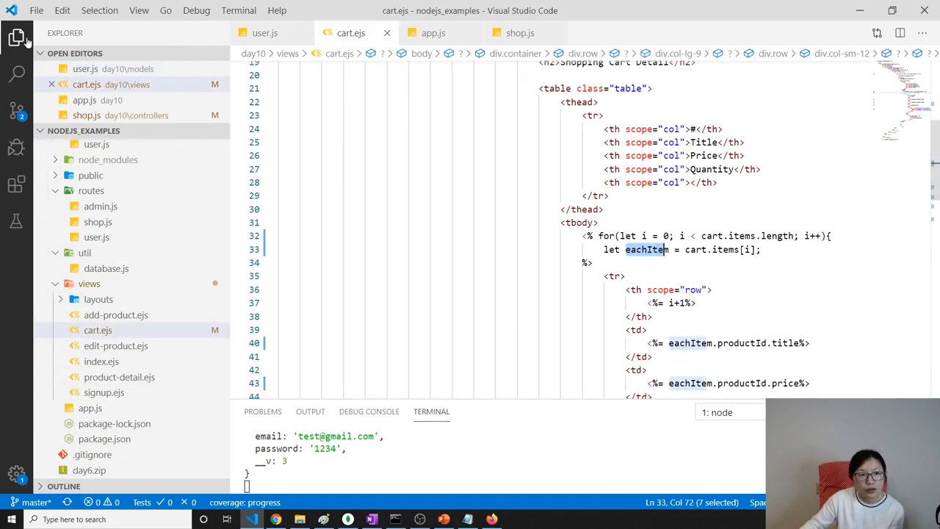
{"action": "left_click", "coordinate": [17, 39]}
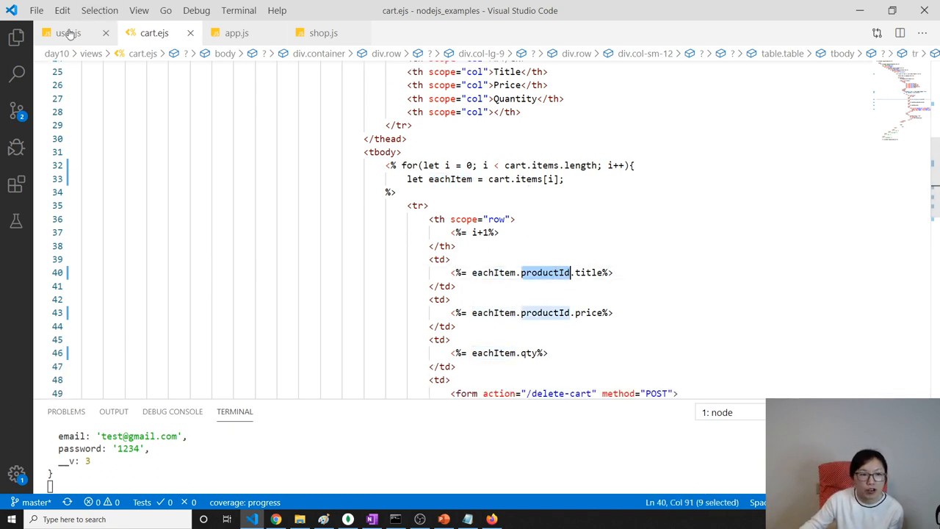
{"action": "left_click", "coordinate": [68, 32]}
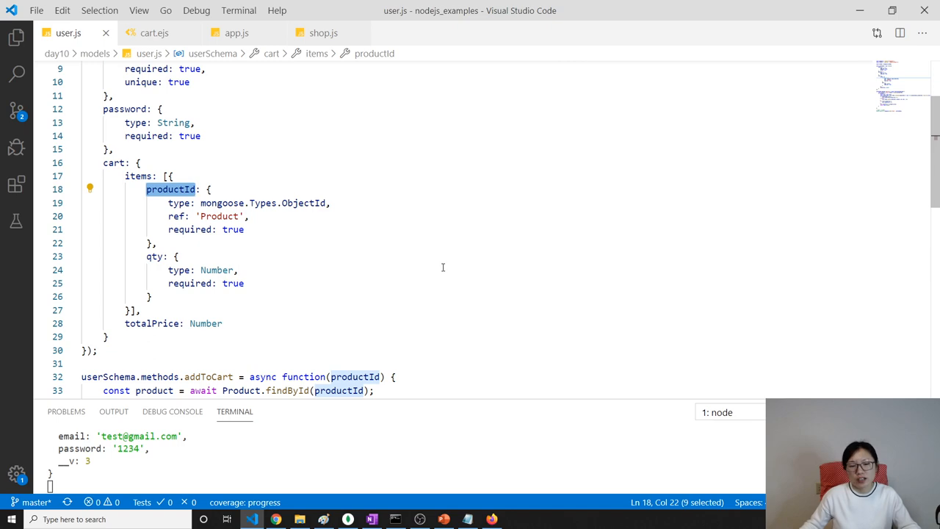
{"action": "left_click", "coordinate": [491, 520]}
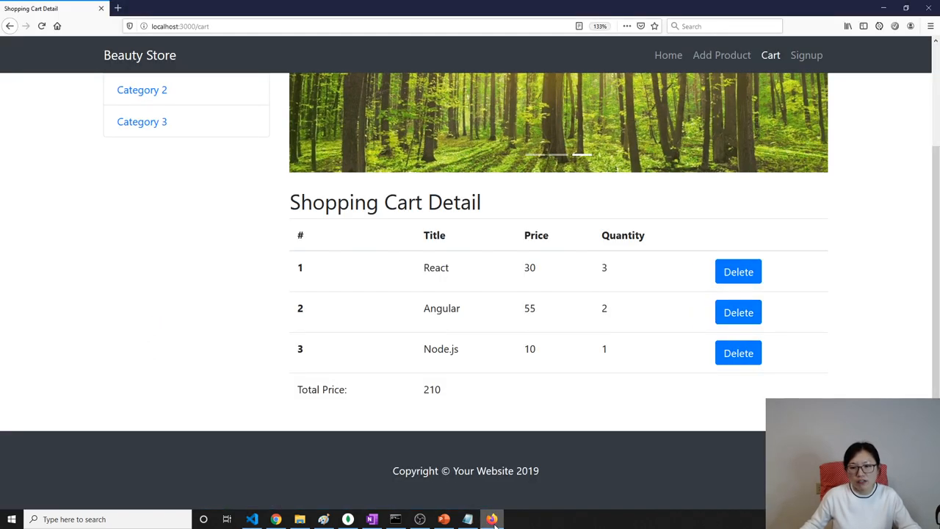
{"action": "mouse_move", "coordinate": [566, 483]}
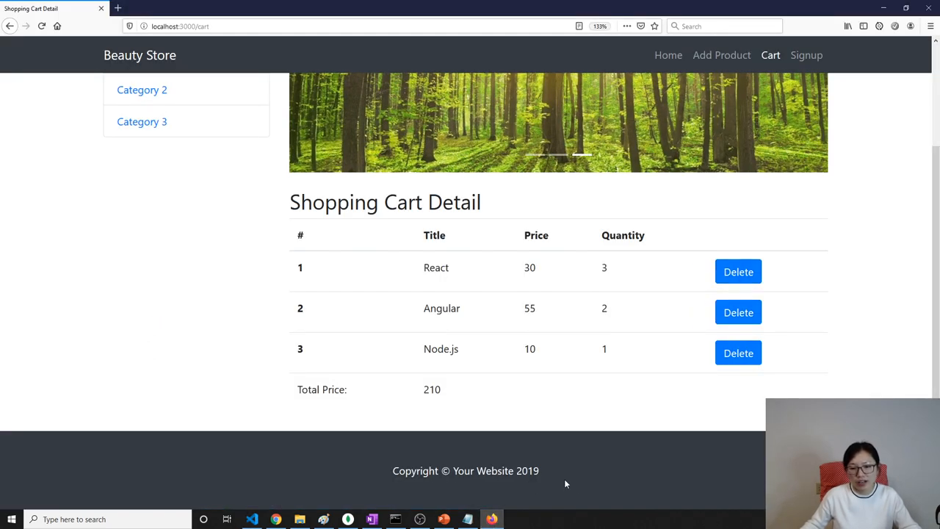
{"action": "left_click", "coordinate": [252, 520]}
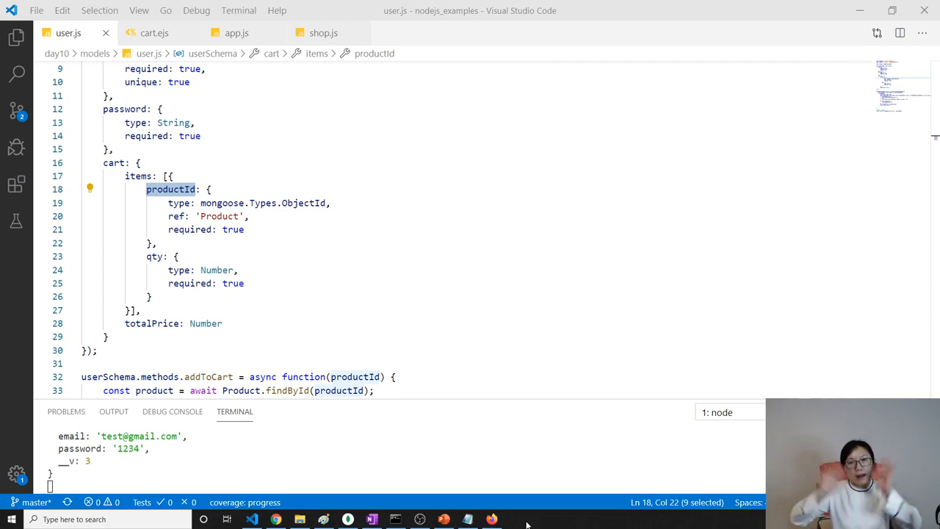